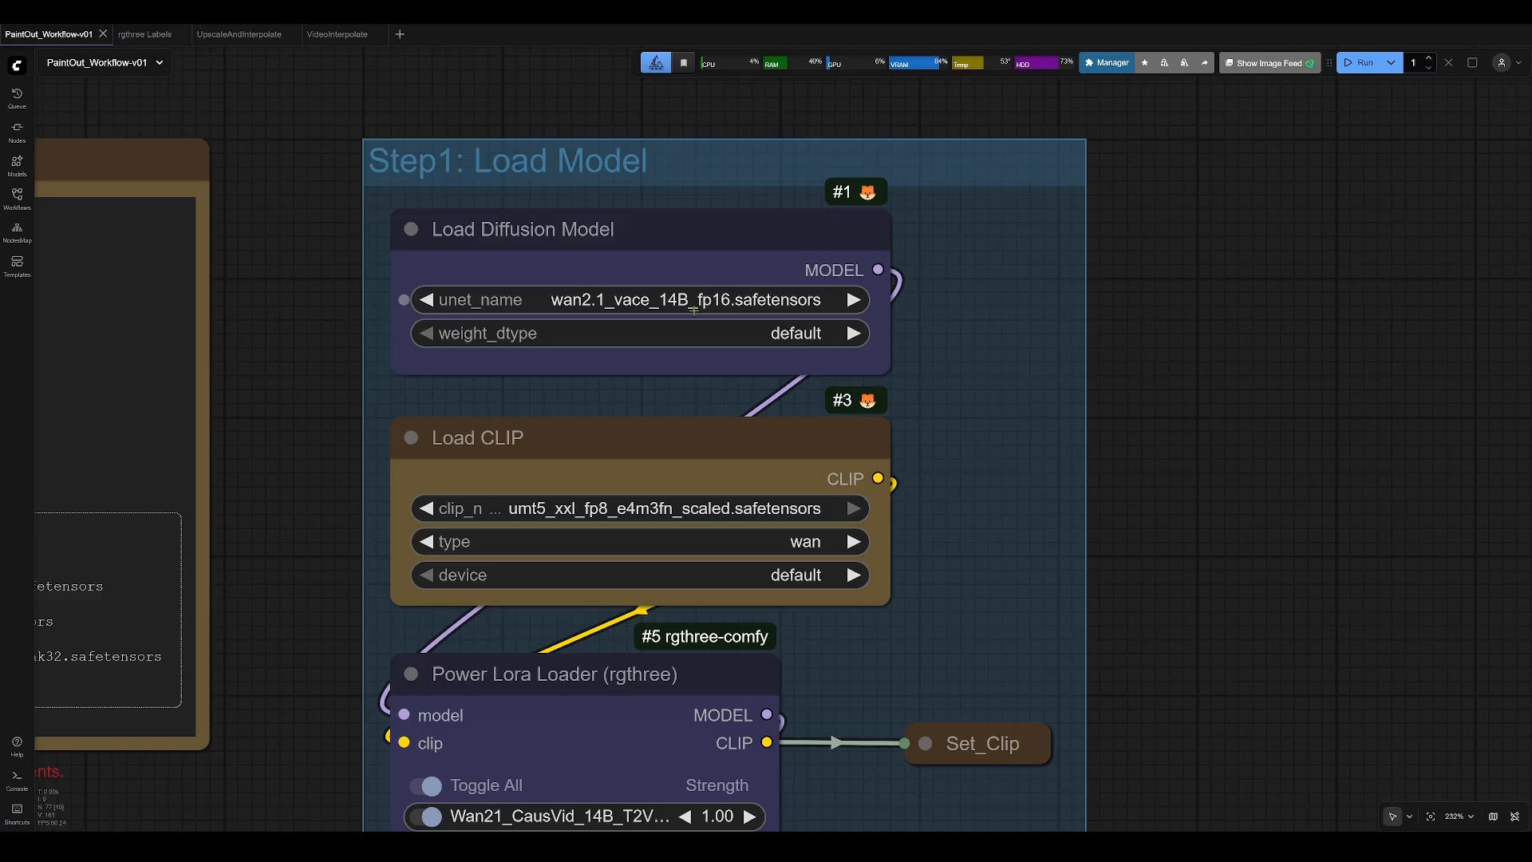
mouse_move(321, 445)
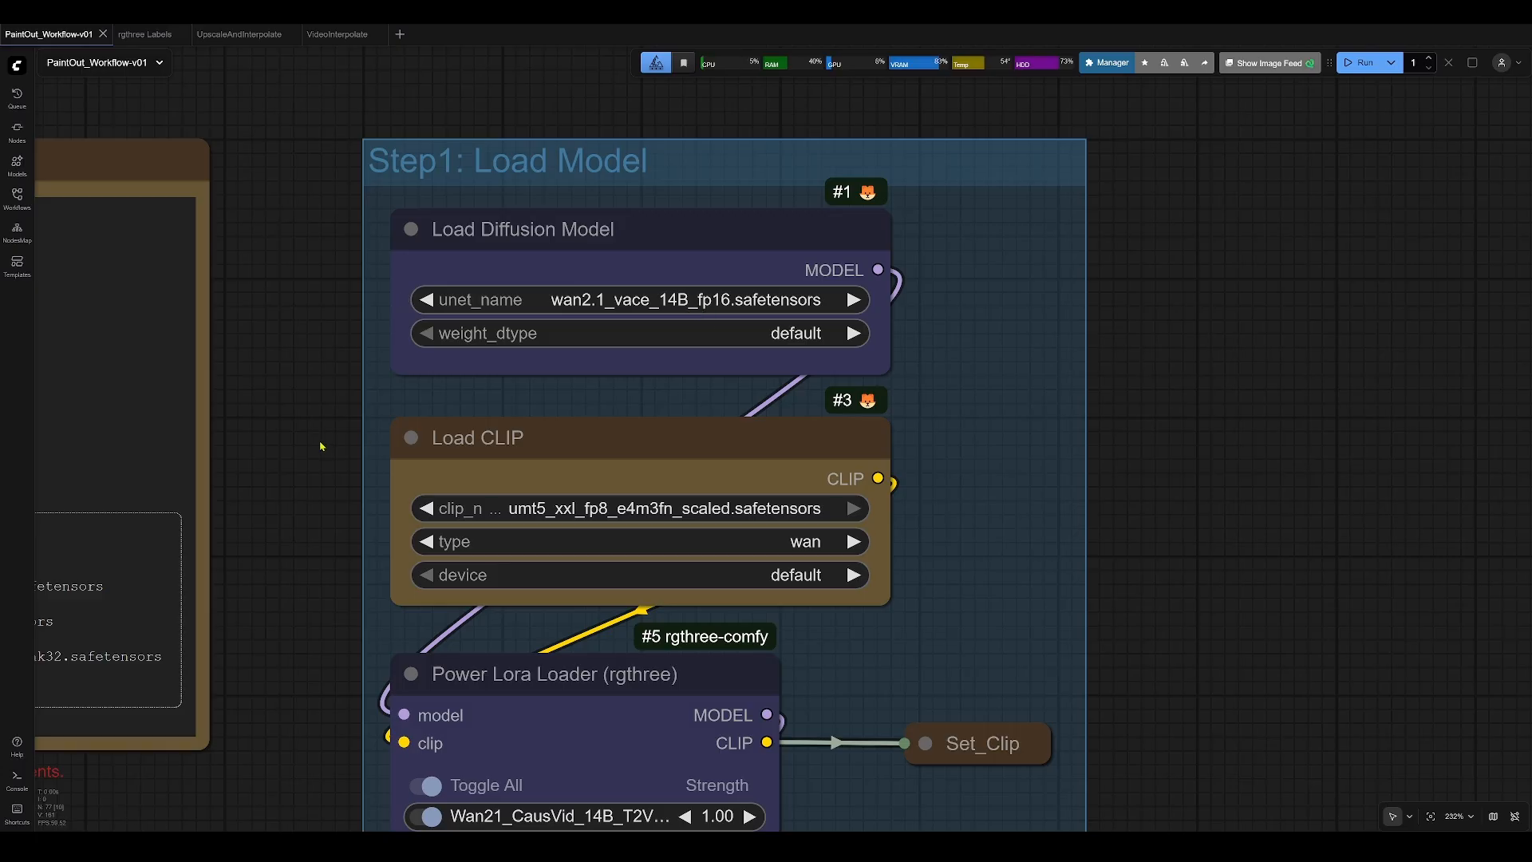
mouse_move(292, 470)
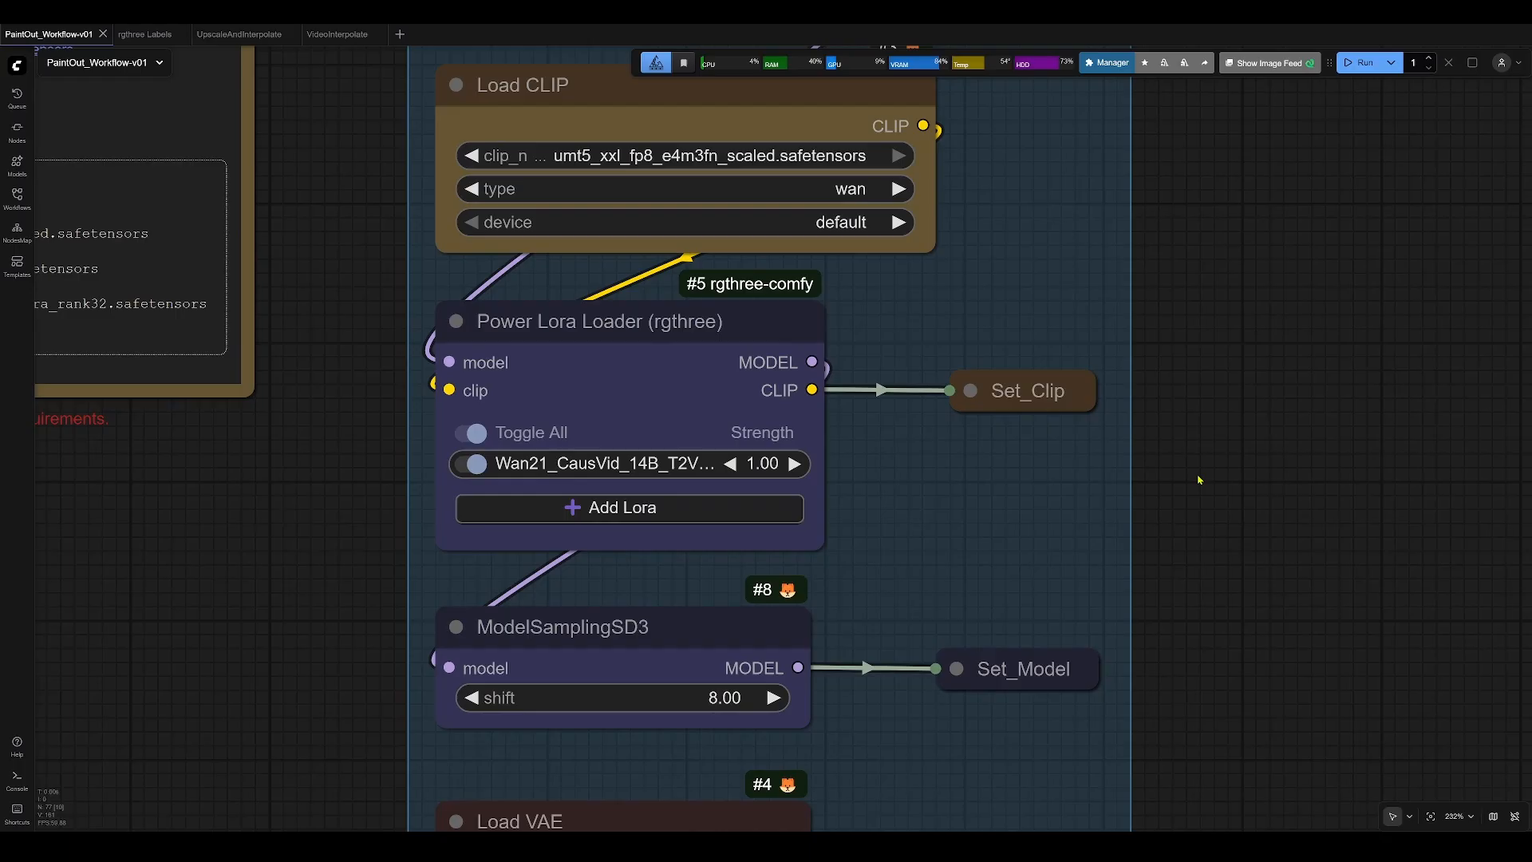
- Browse WanVaceTest_00005.png in Windows Photos to check the fishless aquarium frame
scroll("down", 3)
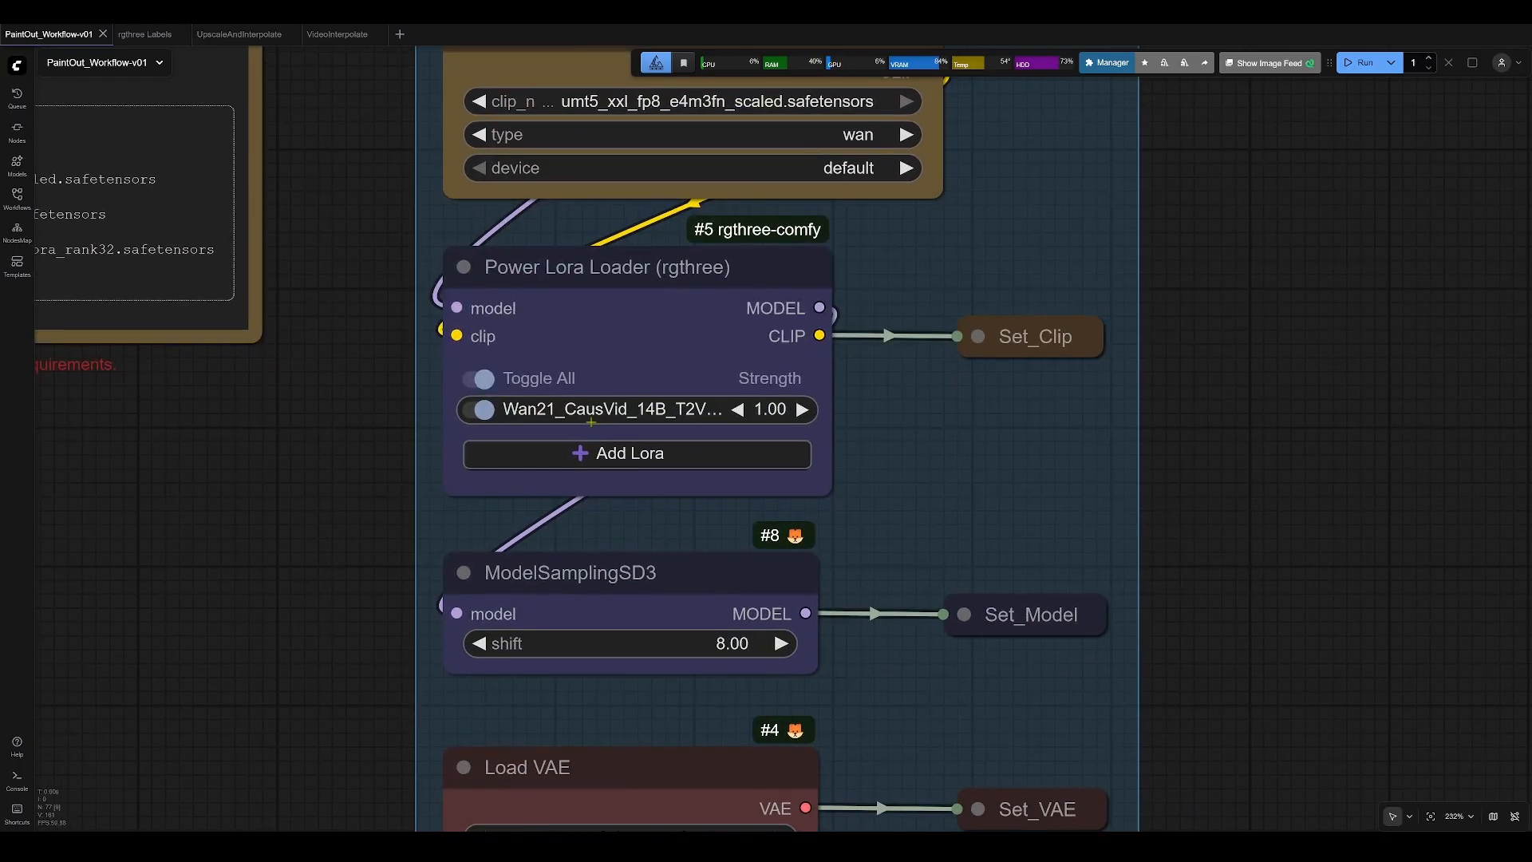
mouse_move(1246, 553)
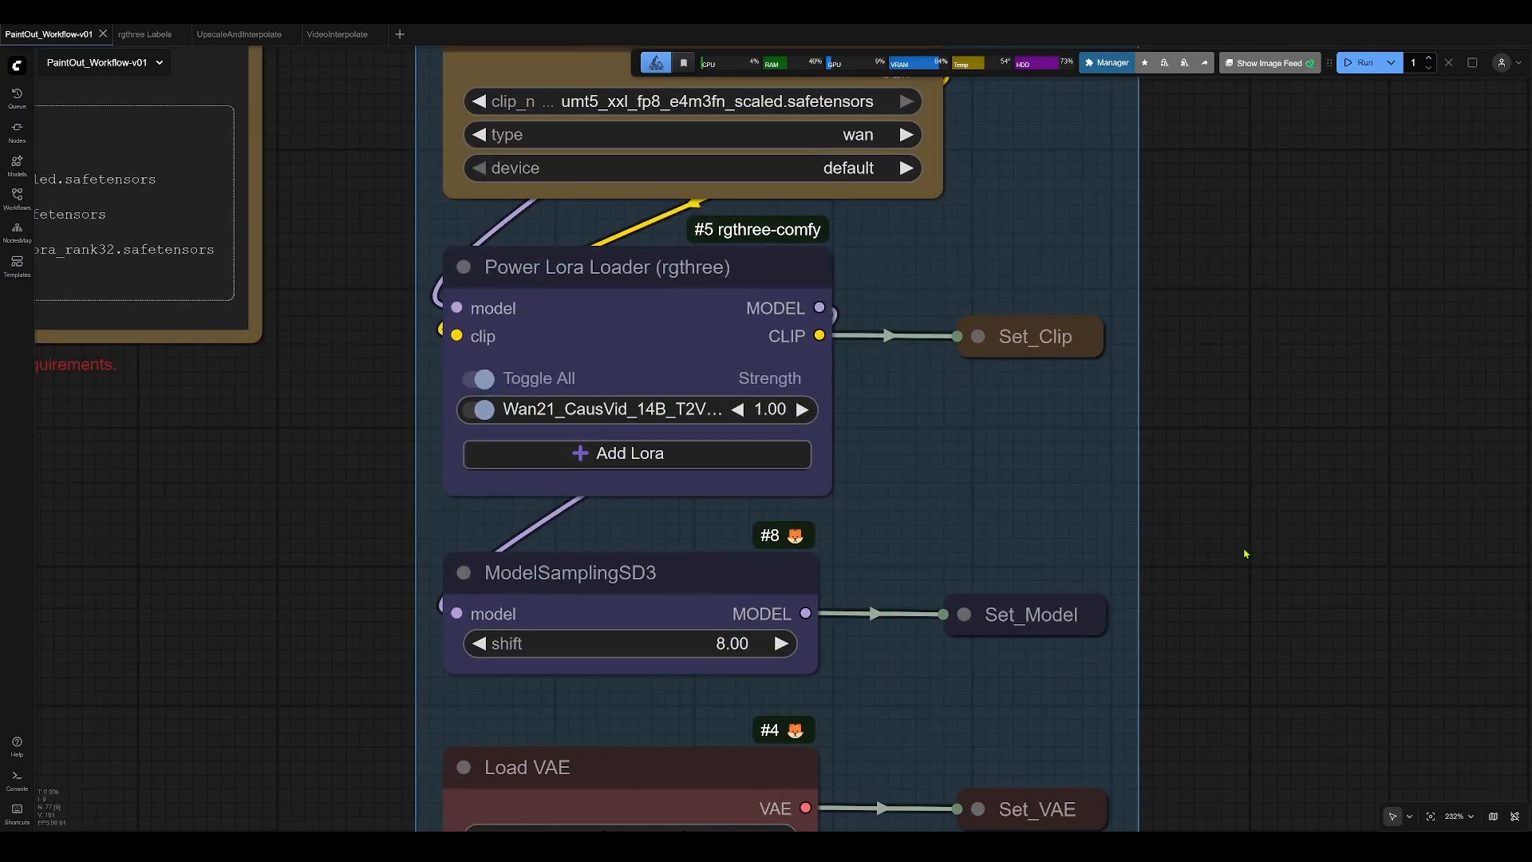
mouse_move(704, 532)
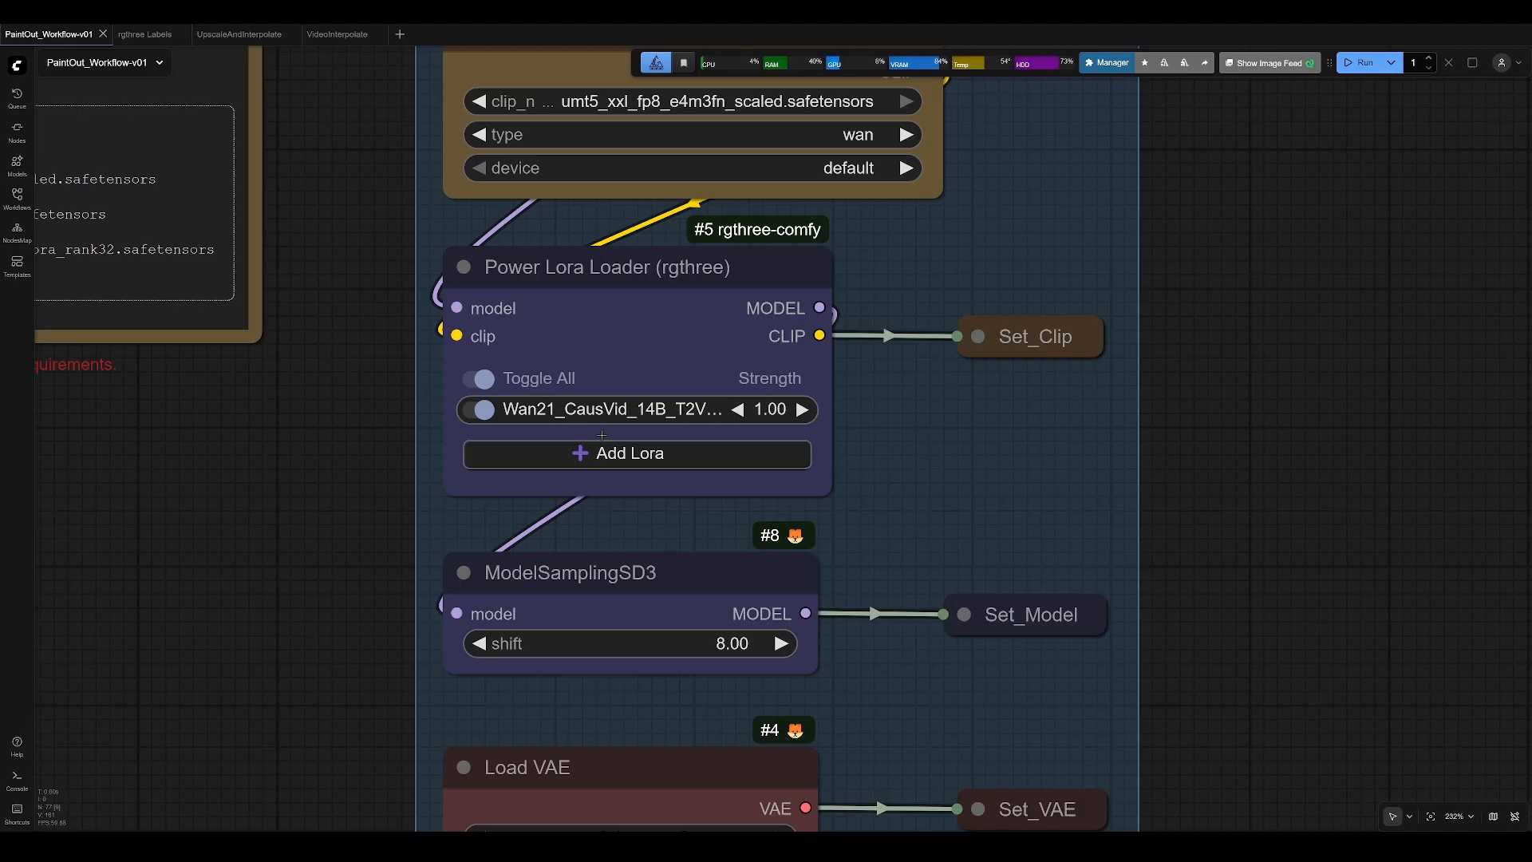
mouse_move(1238, 488)
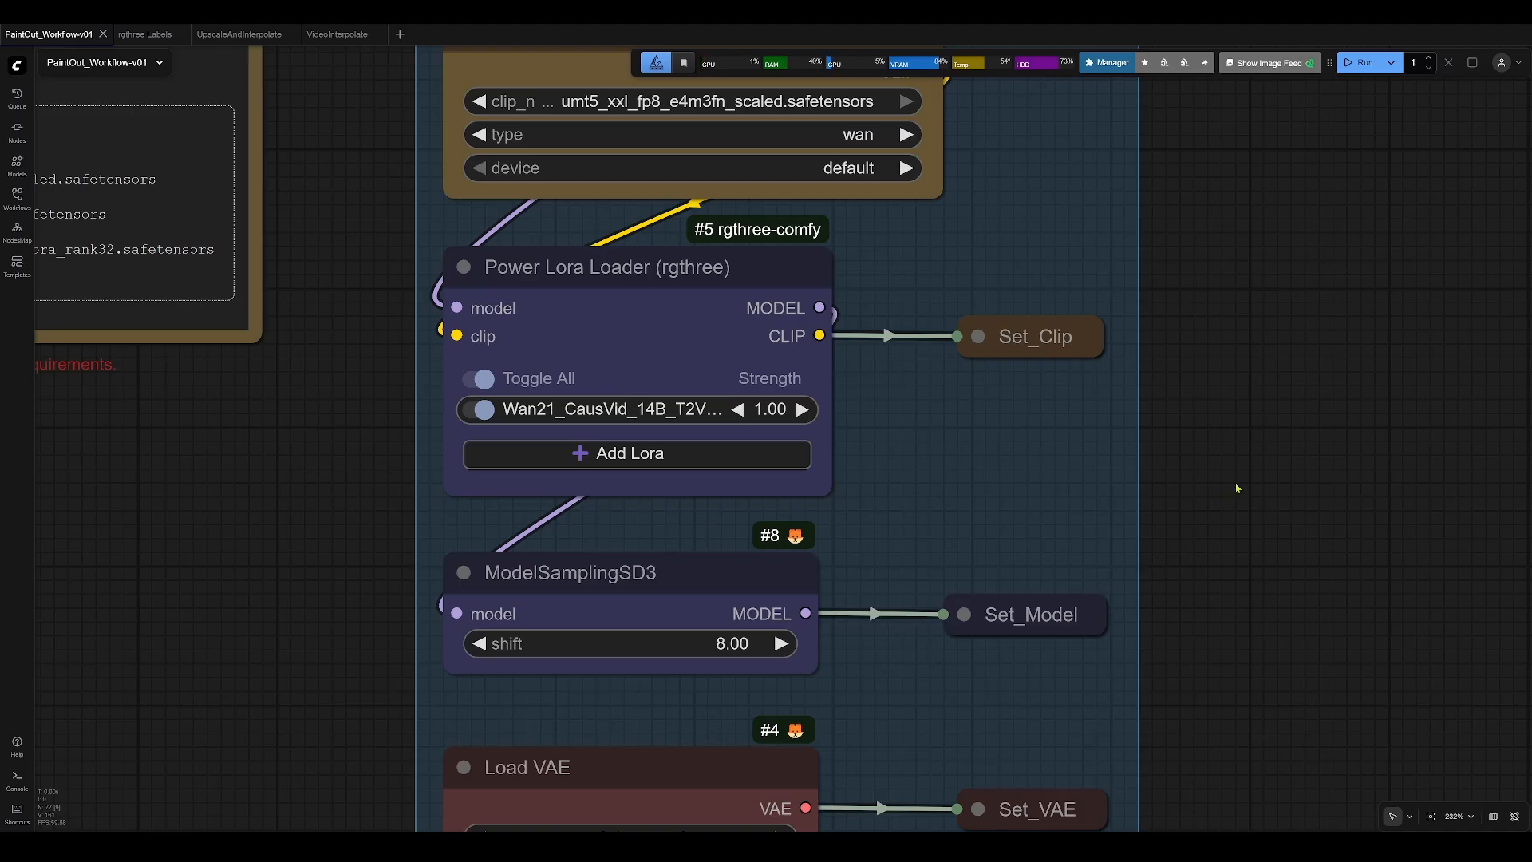
scroll("down", 3)
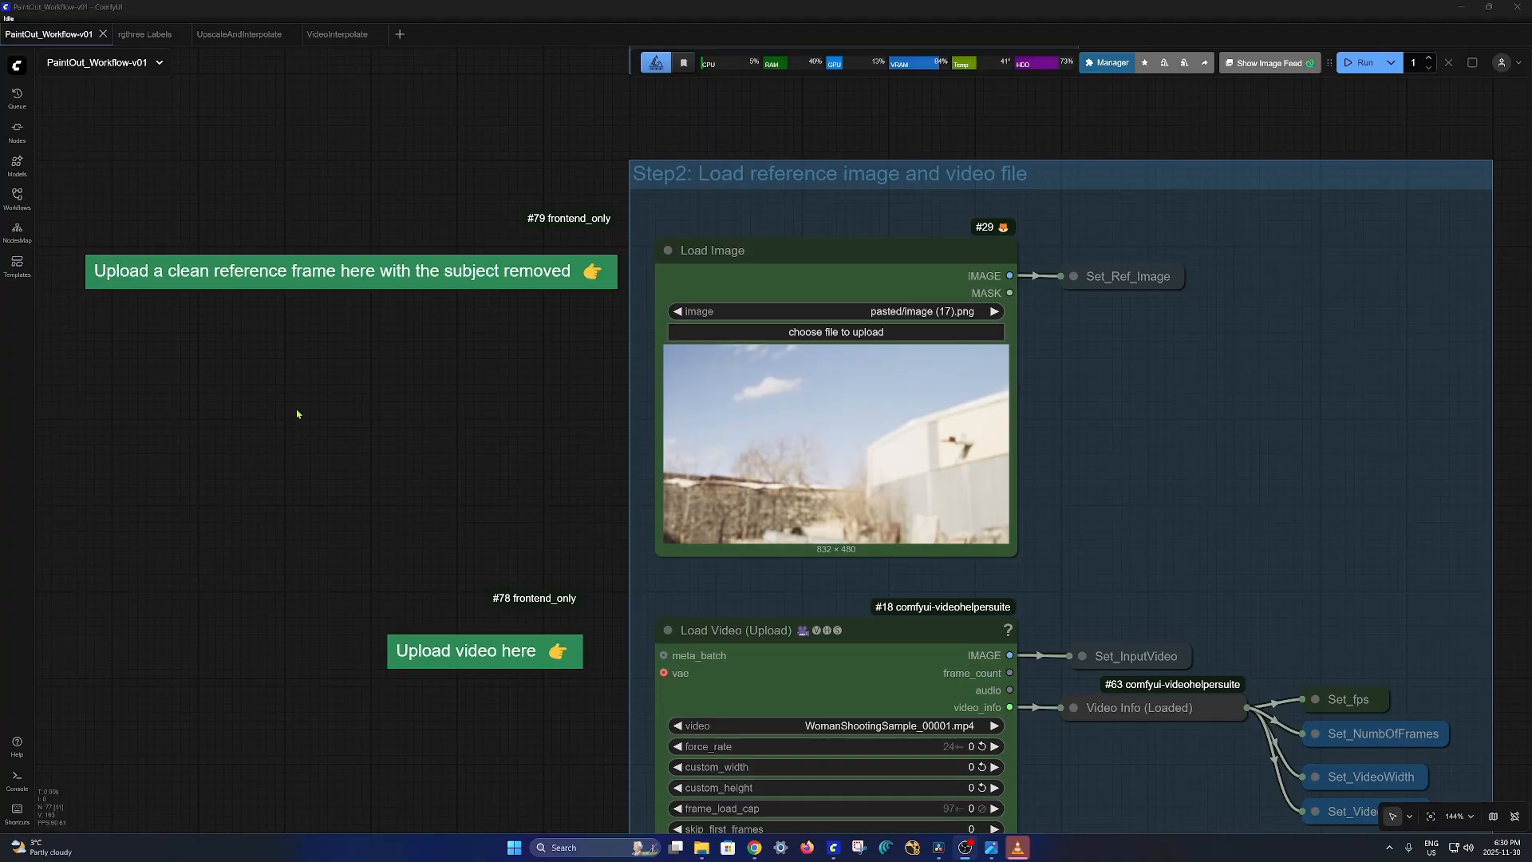
mouse_move(576, 417)
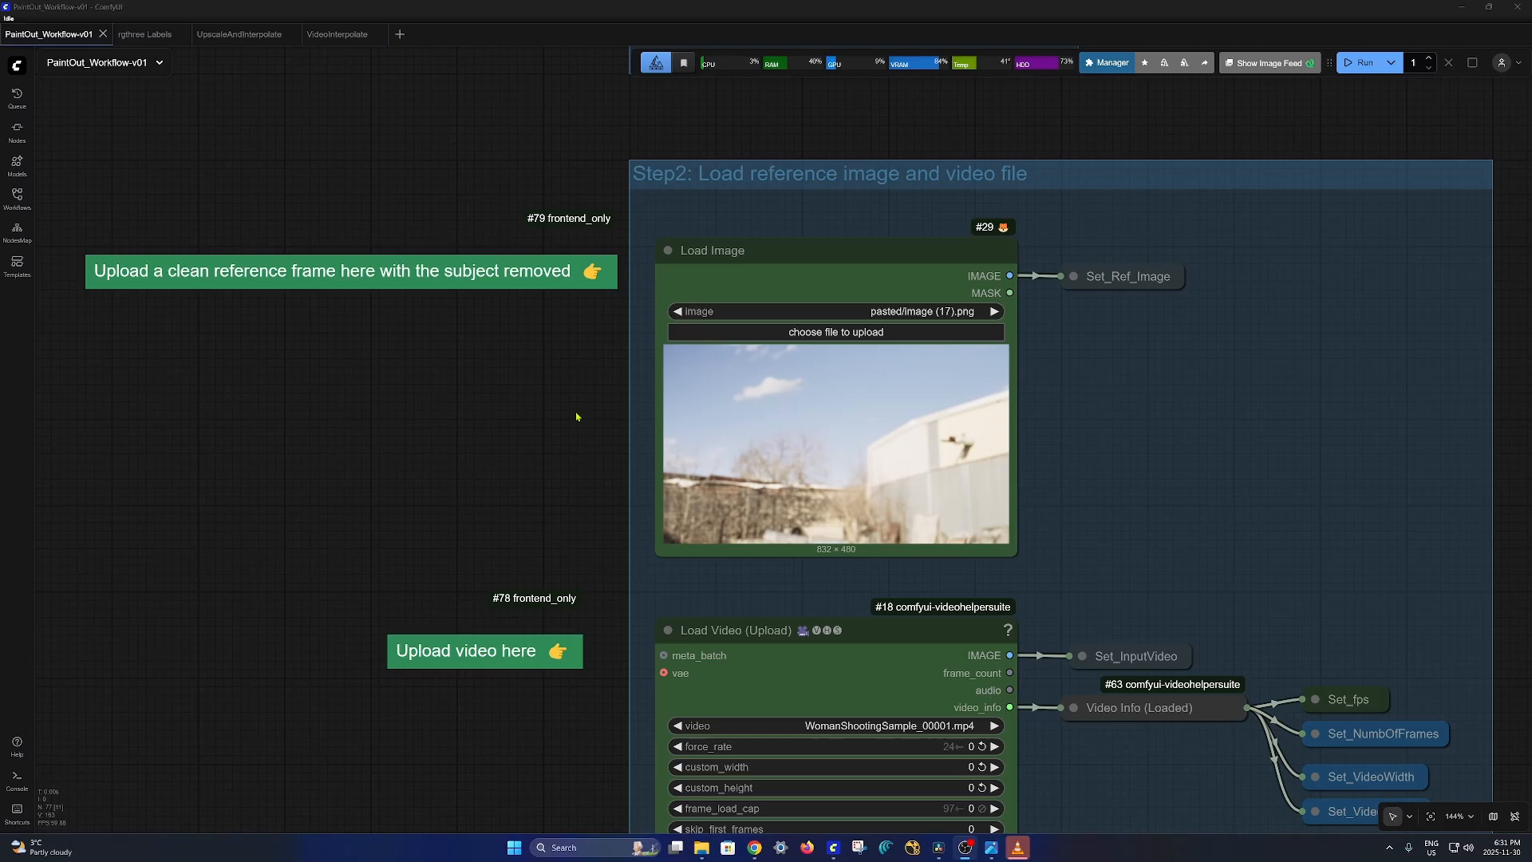
mouse_move(821, 230)
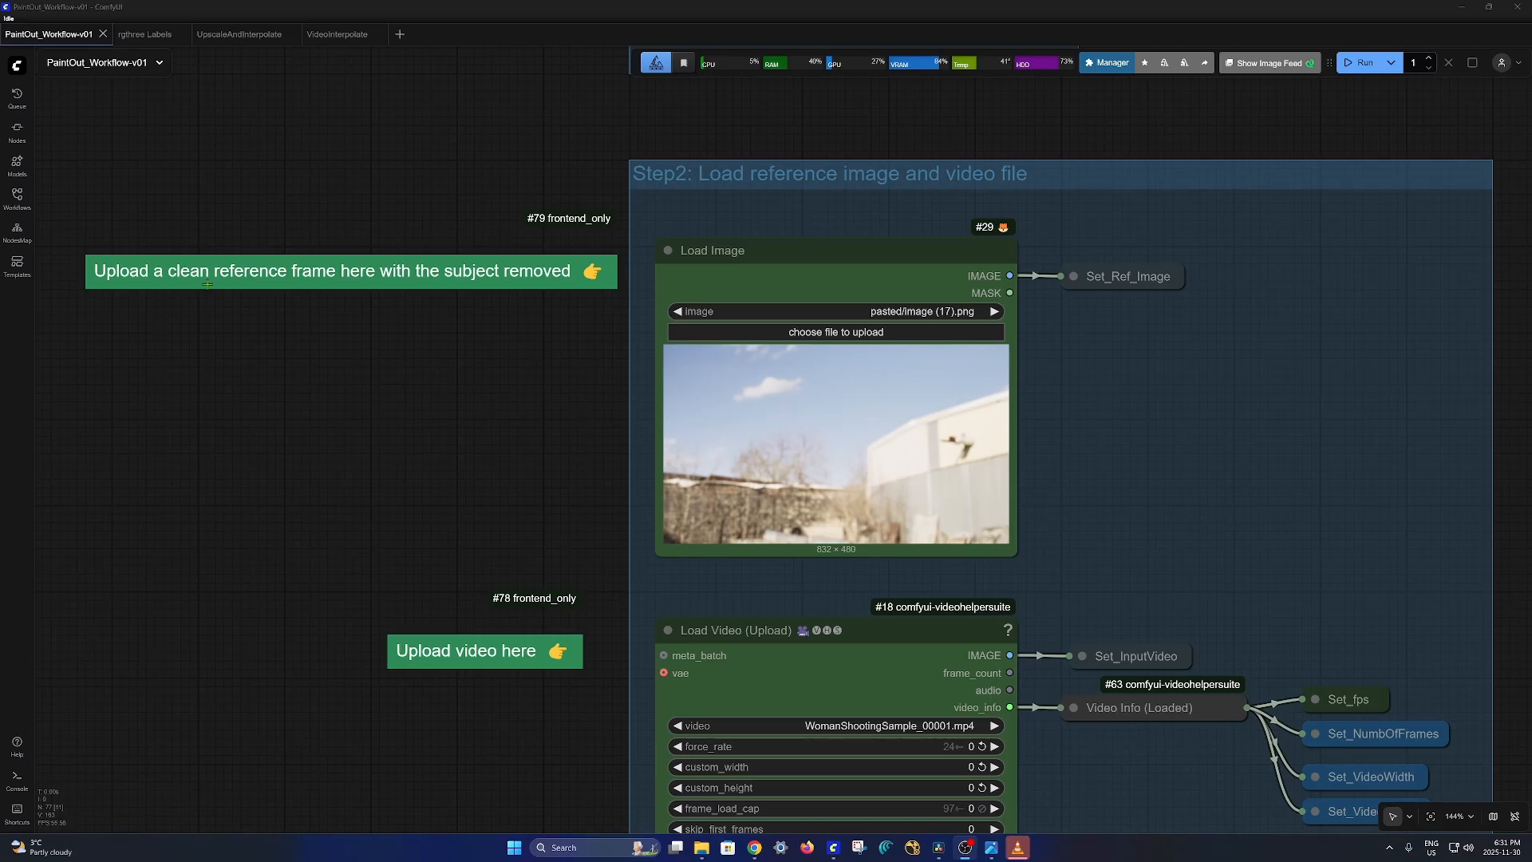
mouse_move(501, 410)
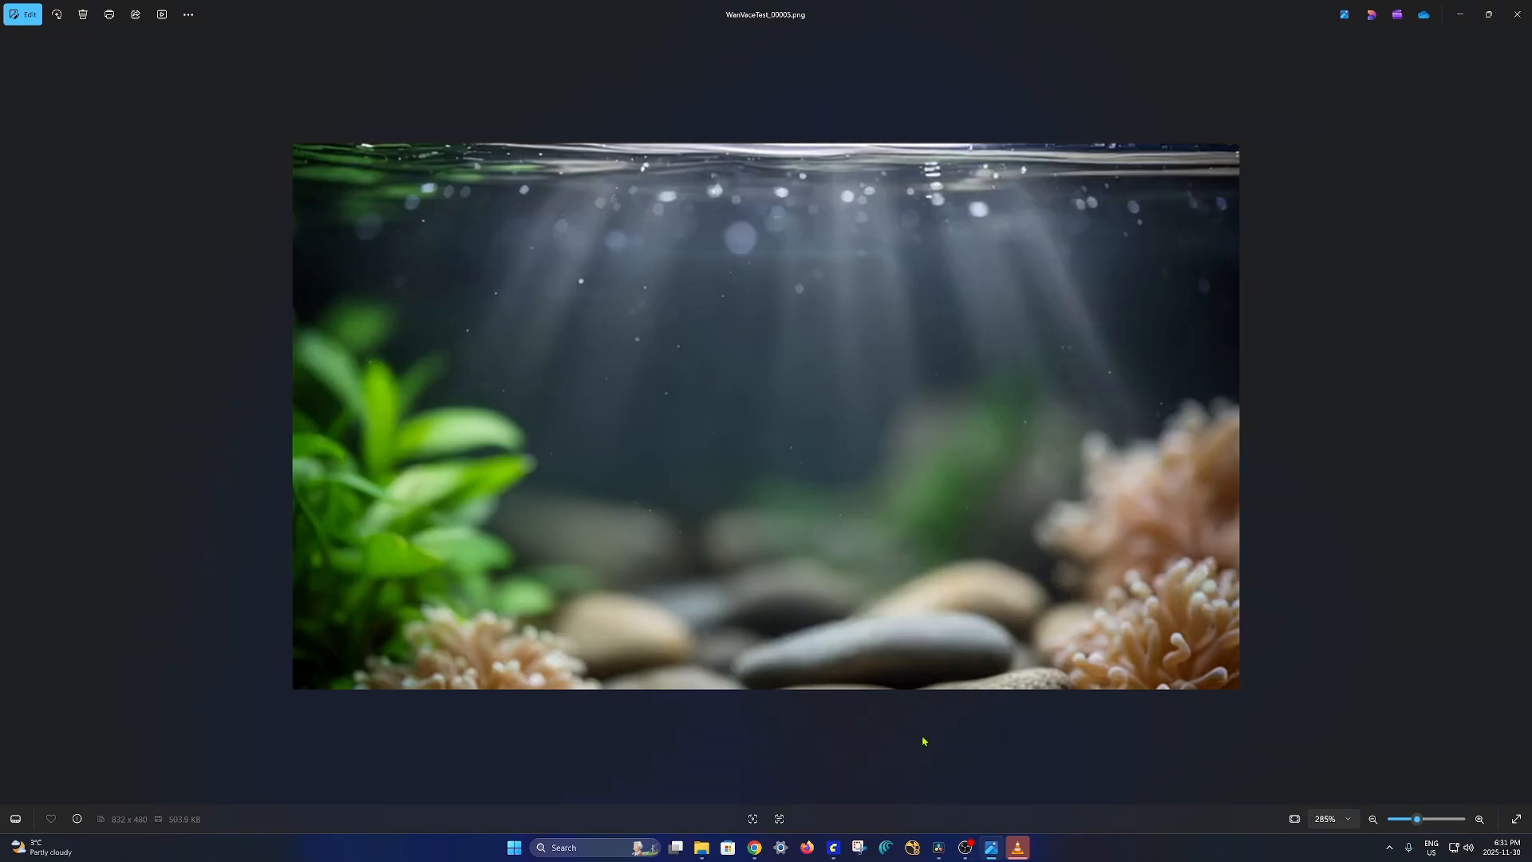
mouse_move(780, 553)
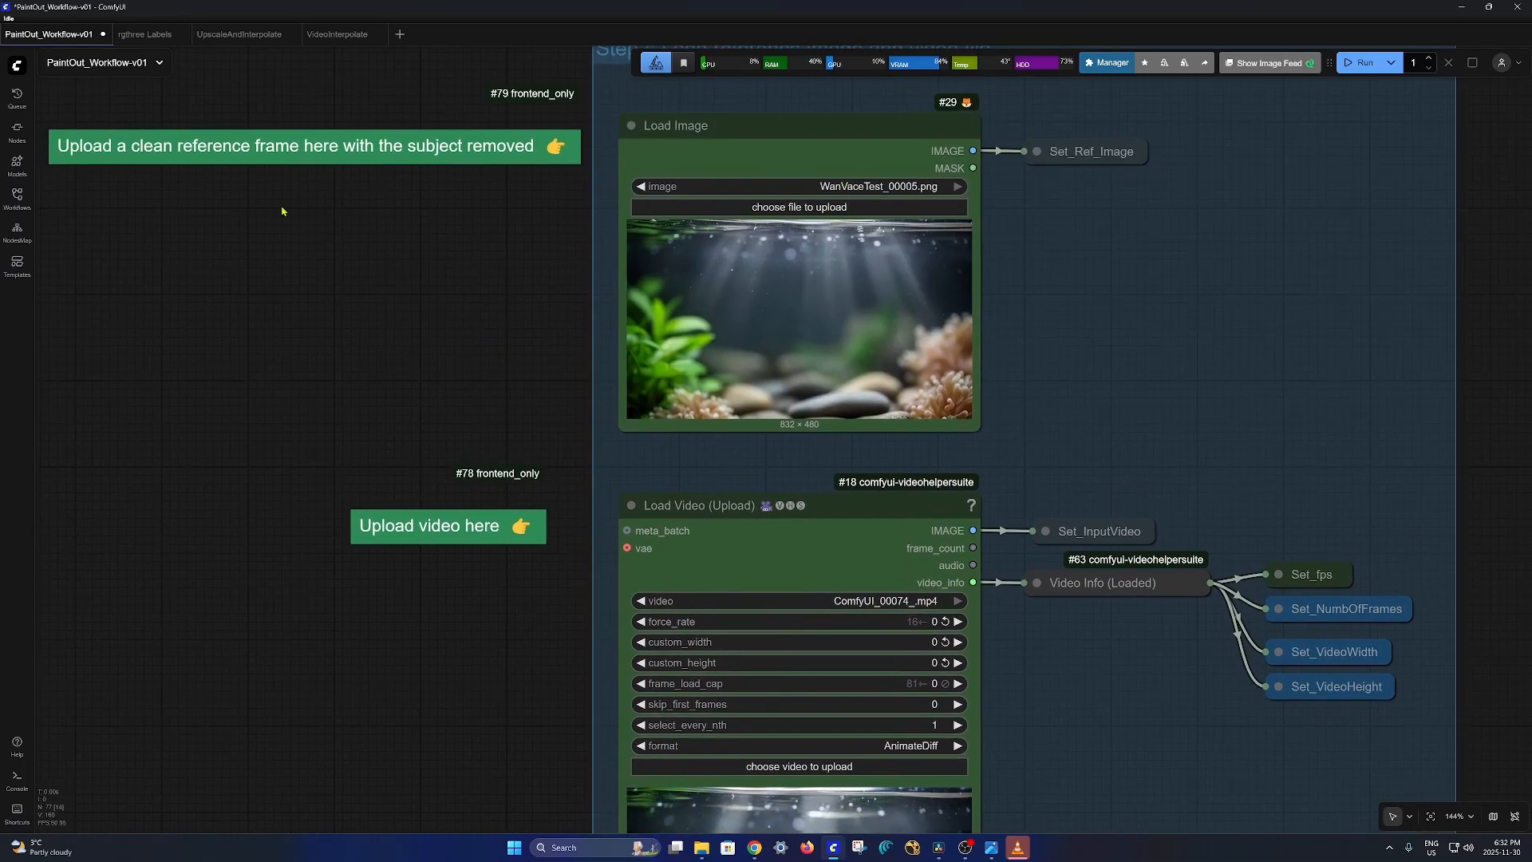
mouse_move(1157, 493)
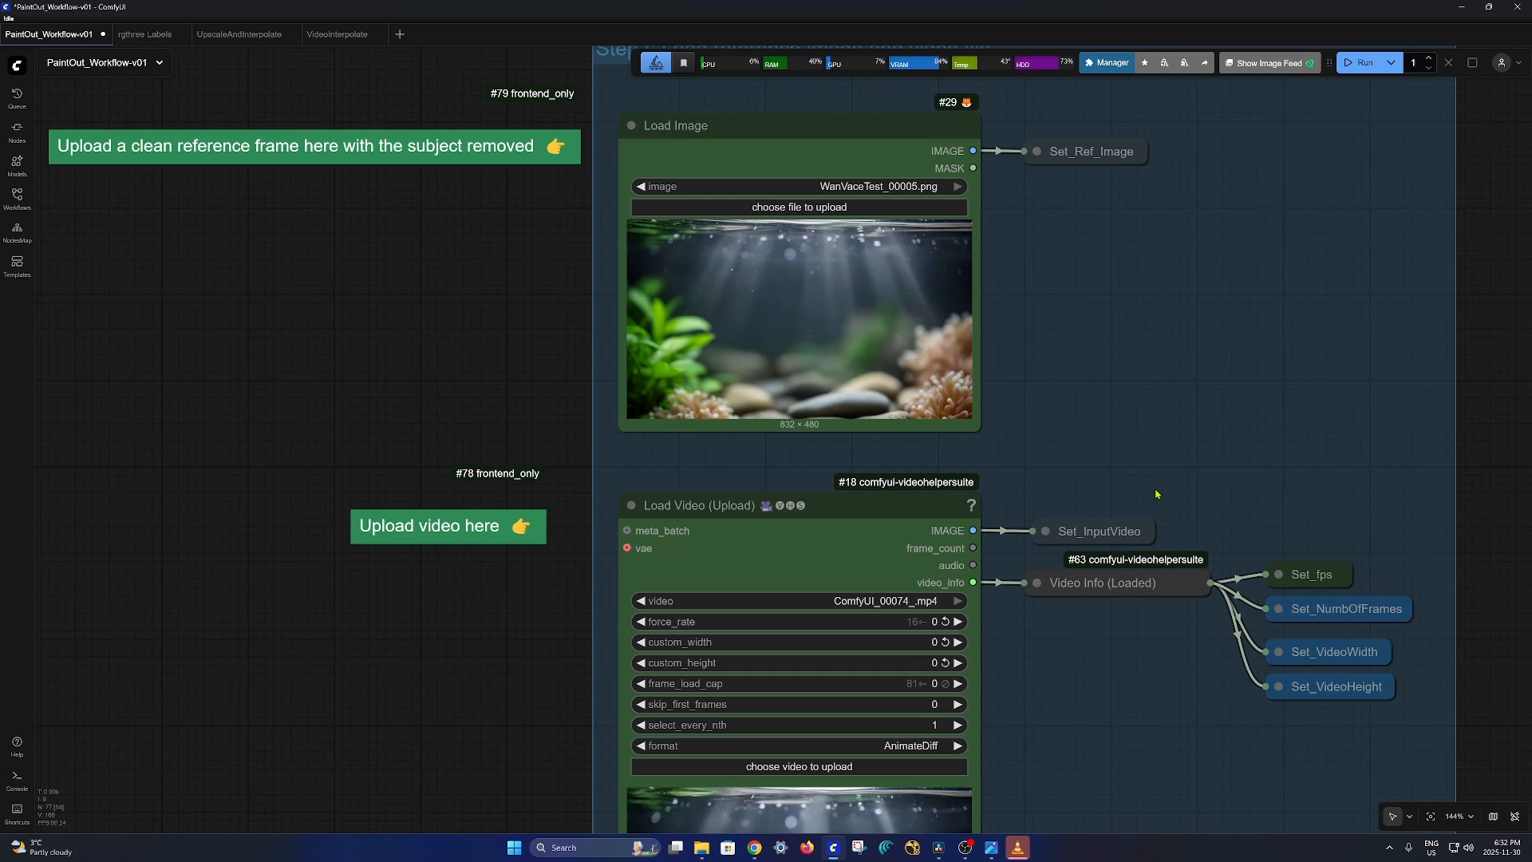
- Scroll the workflow after loading WanVaceTest_00005.png and ComfyUI_00074_.mp4
scroll("down", 3)
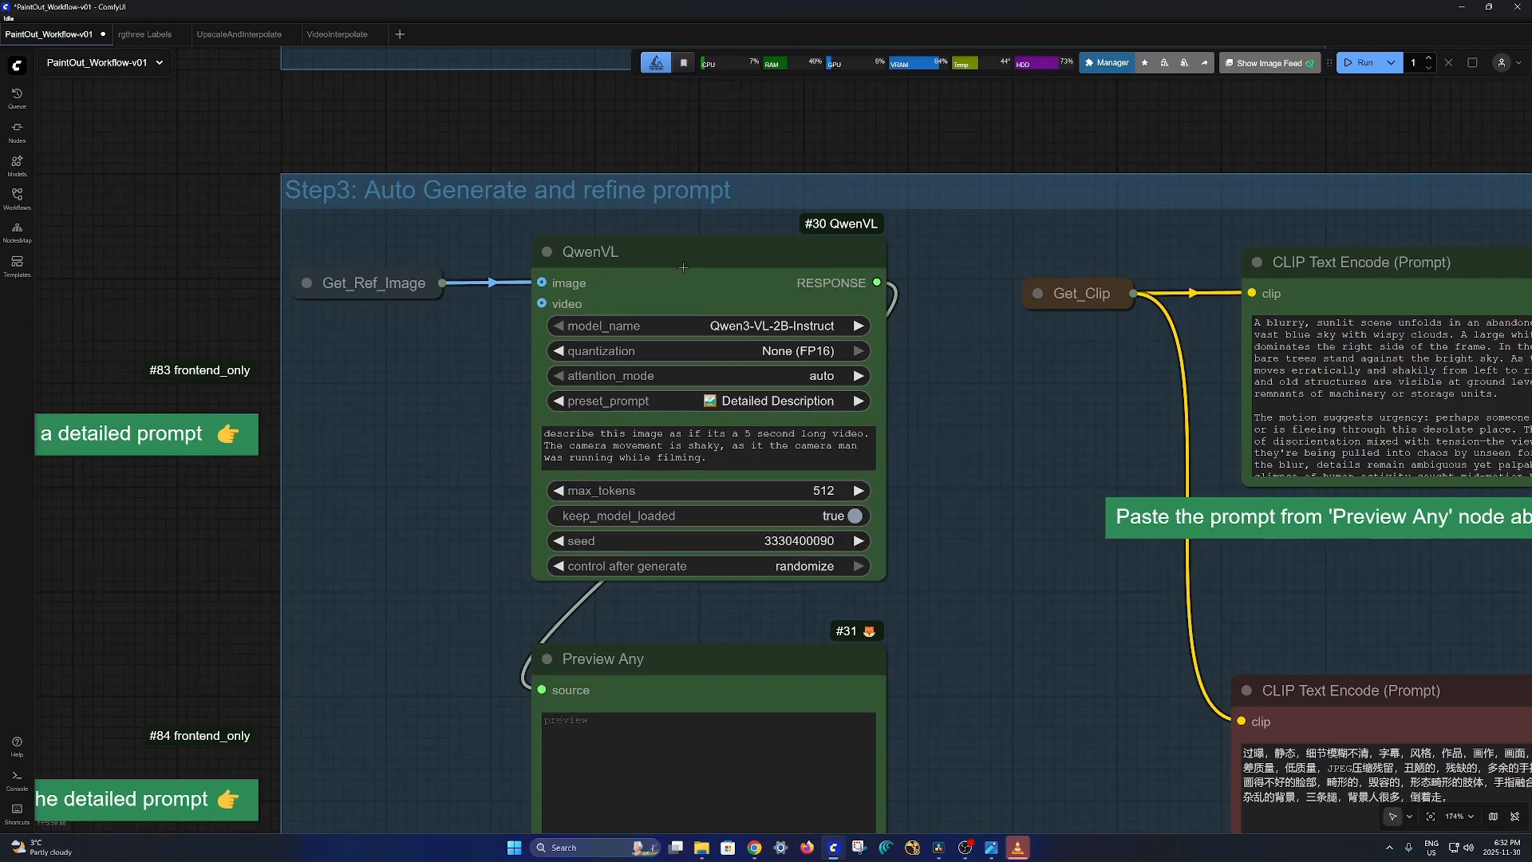
mouse_move(757, 335)
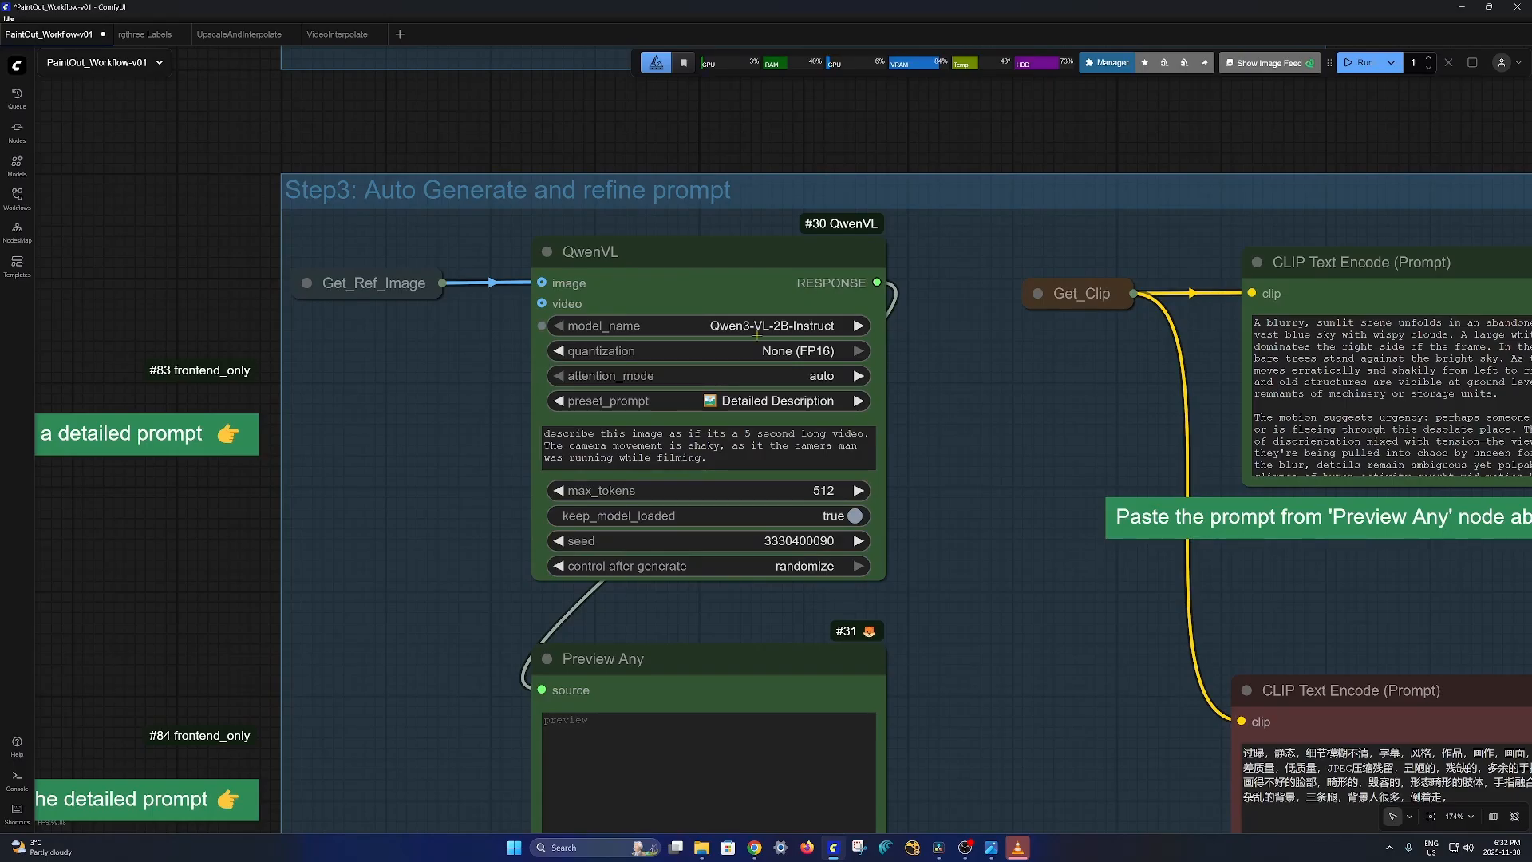
mouse_move(1005, 512)
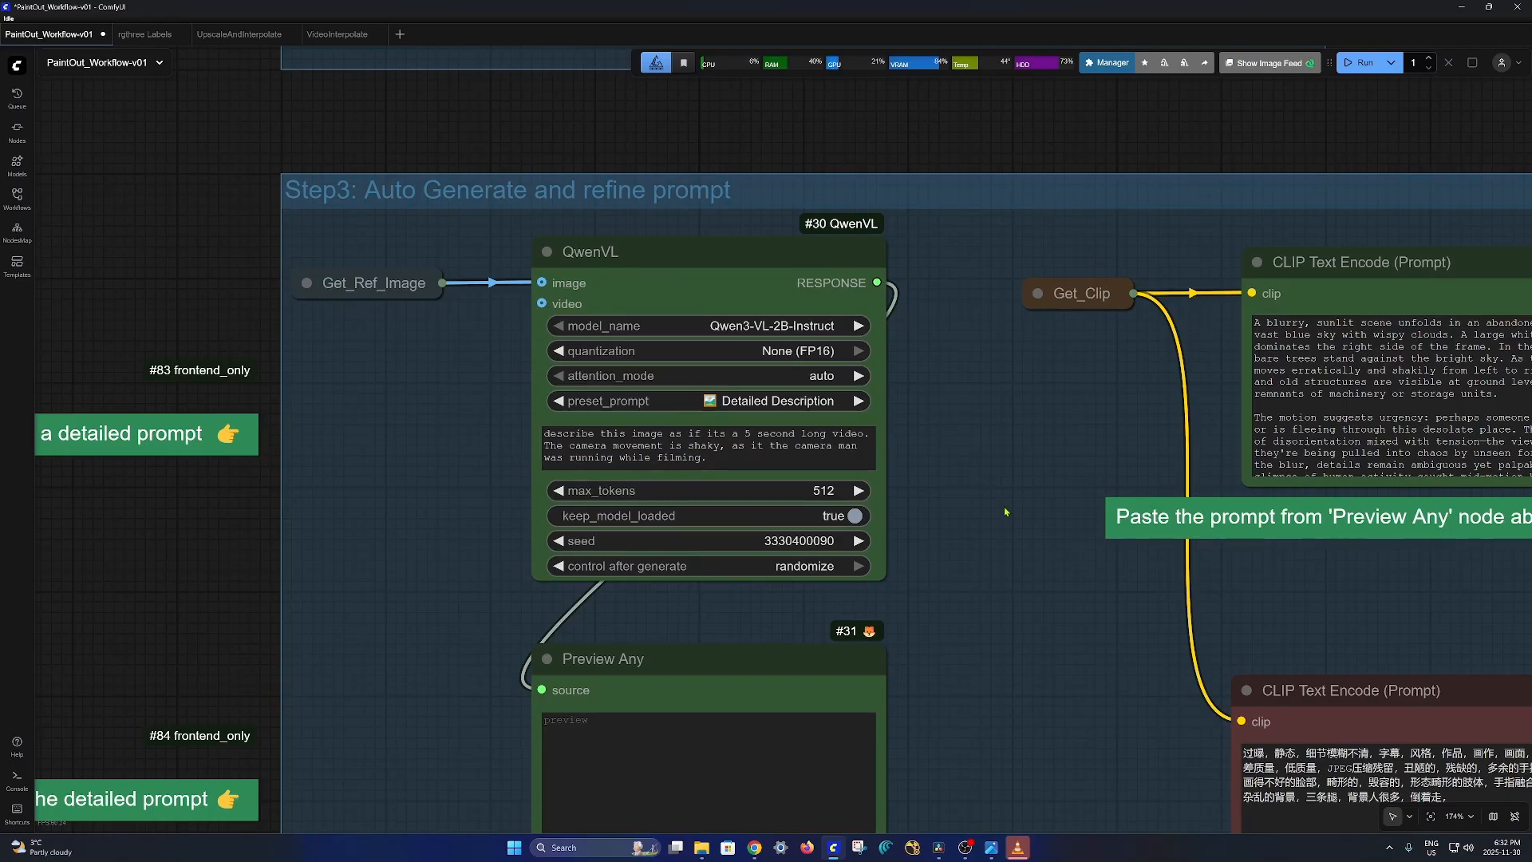
- Run the Preview Any node to caption the reference frame with QwenVL
scroll("down", 3)
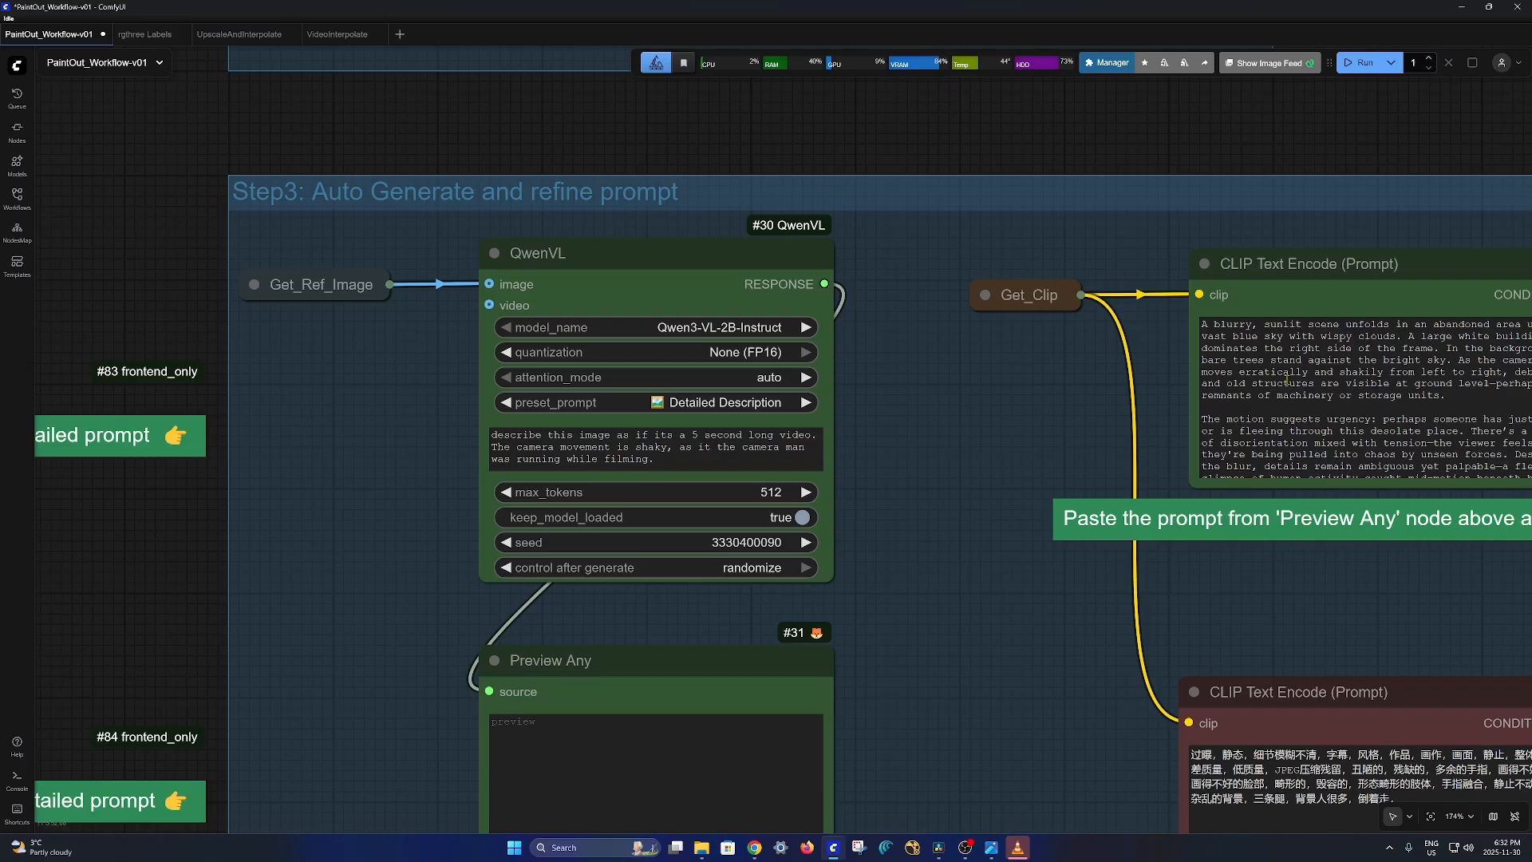
mouse_move(995, 428)
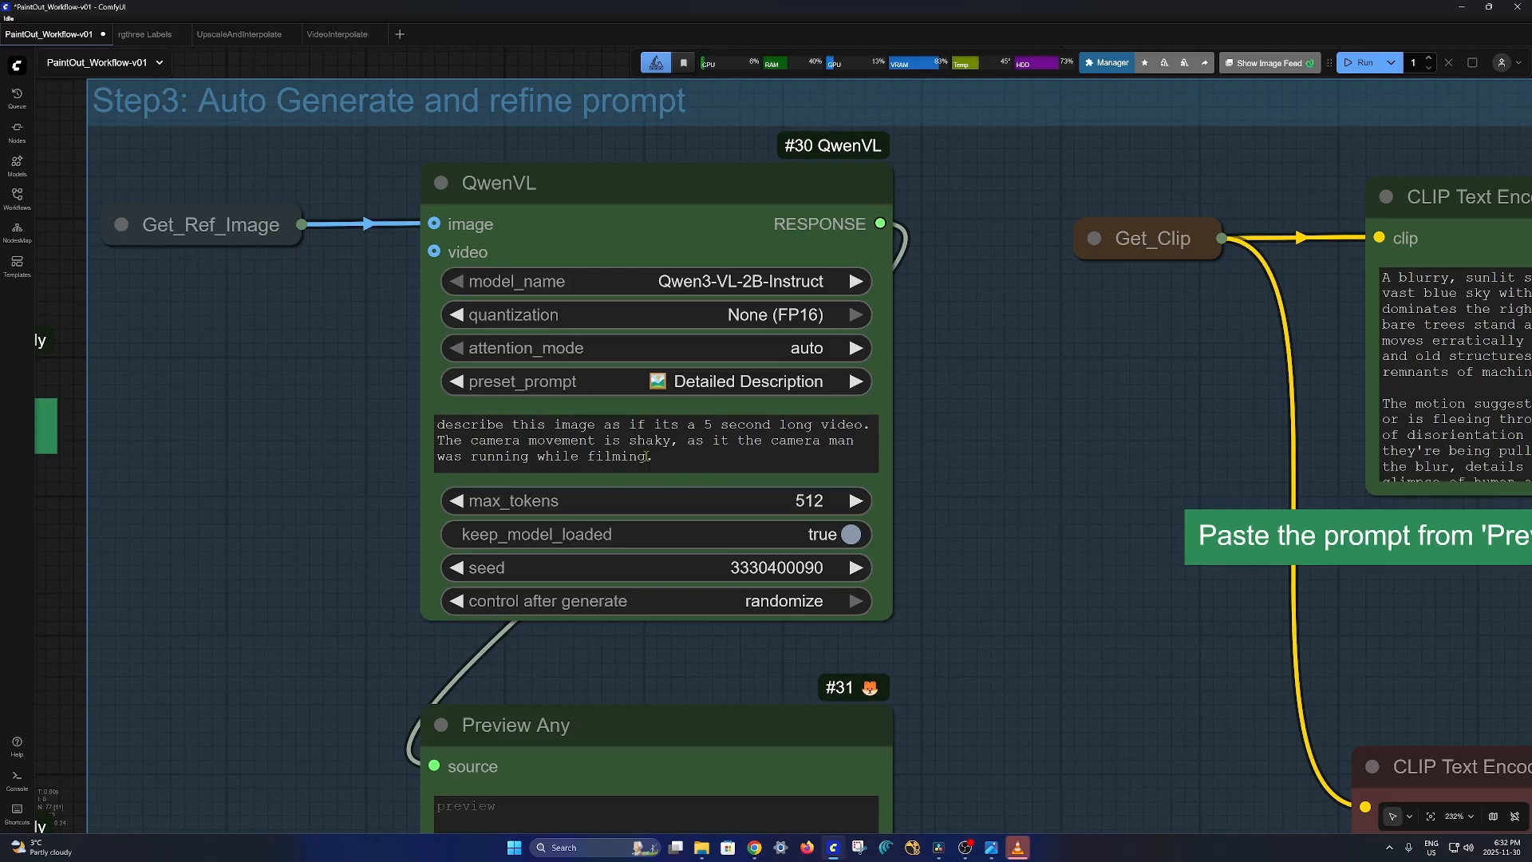
left_click(653, 439)
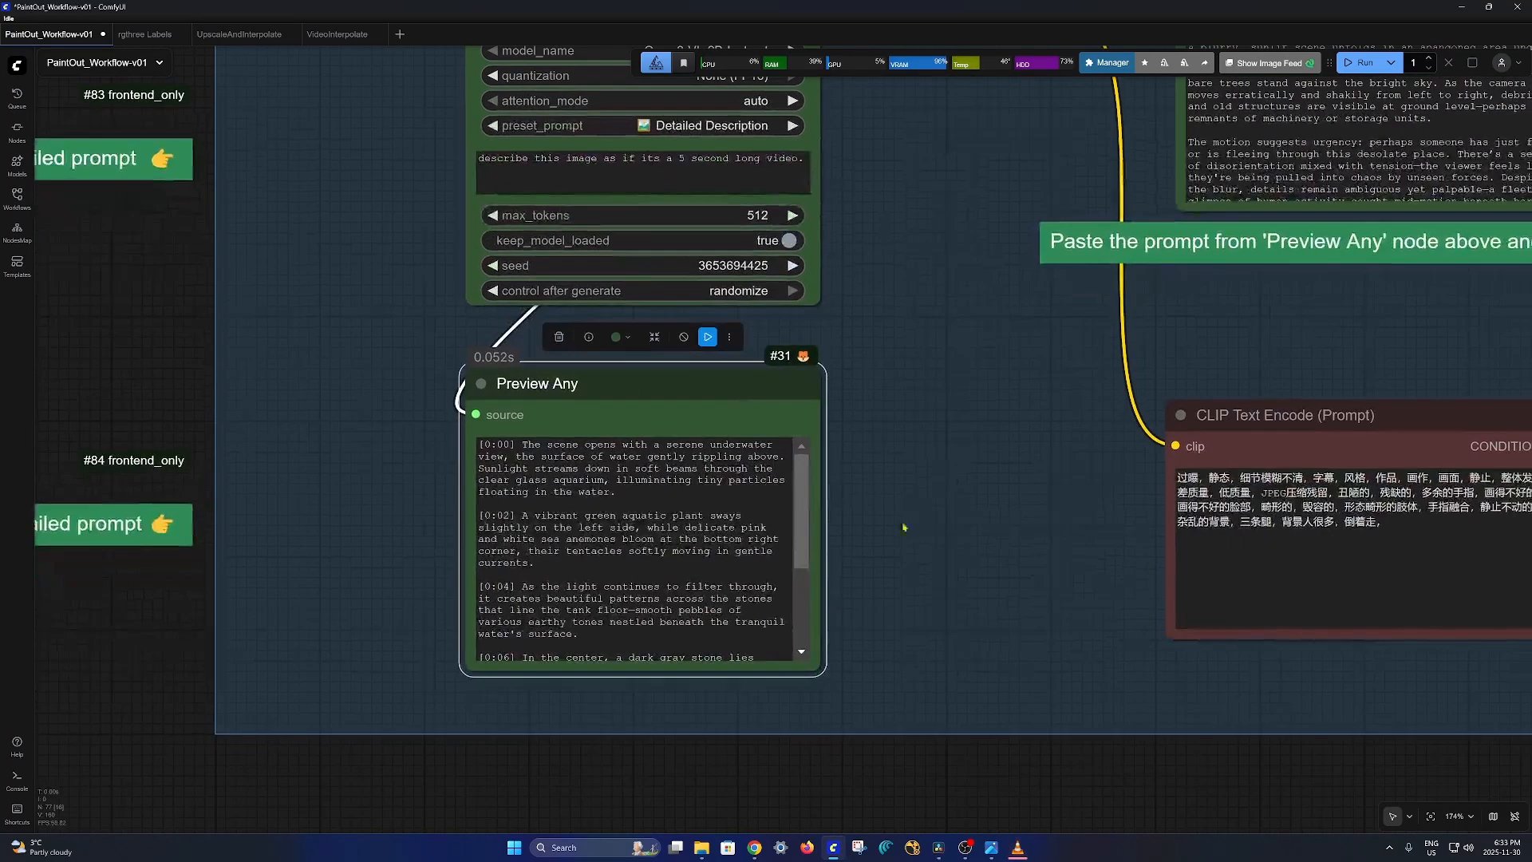
- Put the generated aquarium description into the positive CLIP Text Encode prompt
scroll("down", 3)
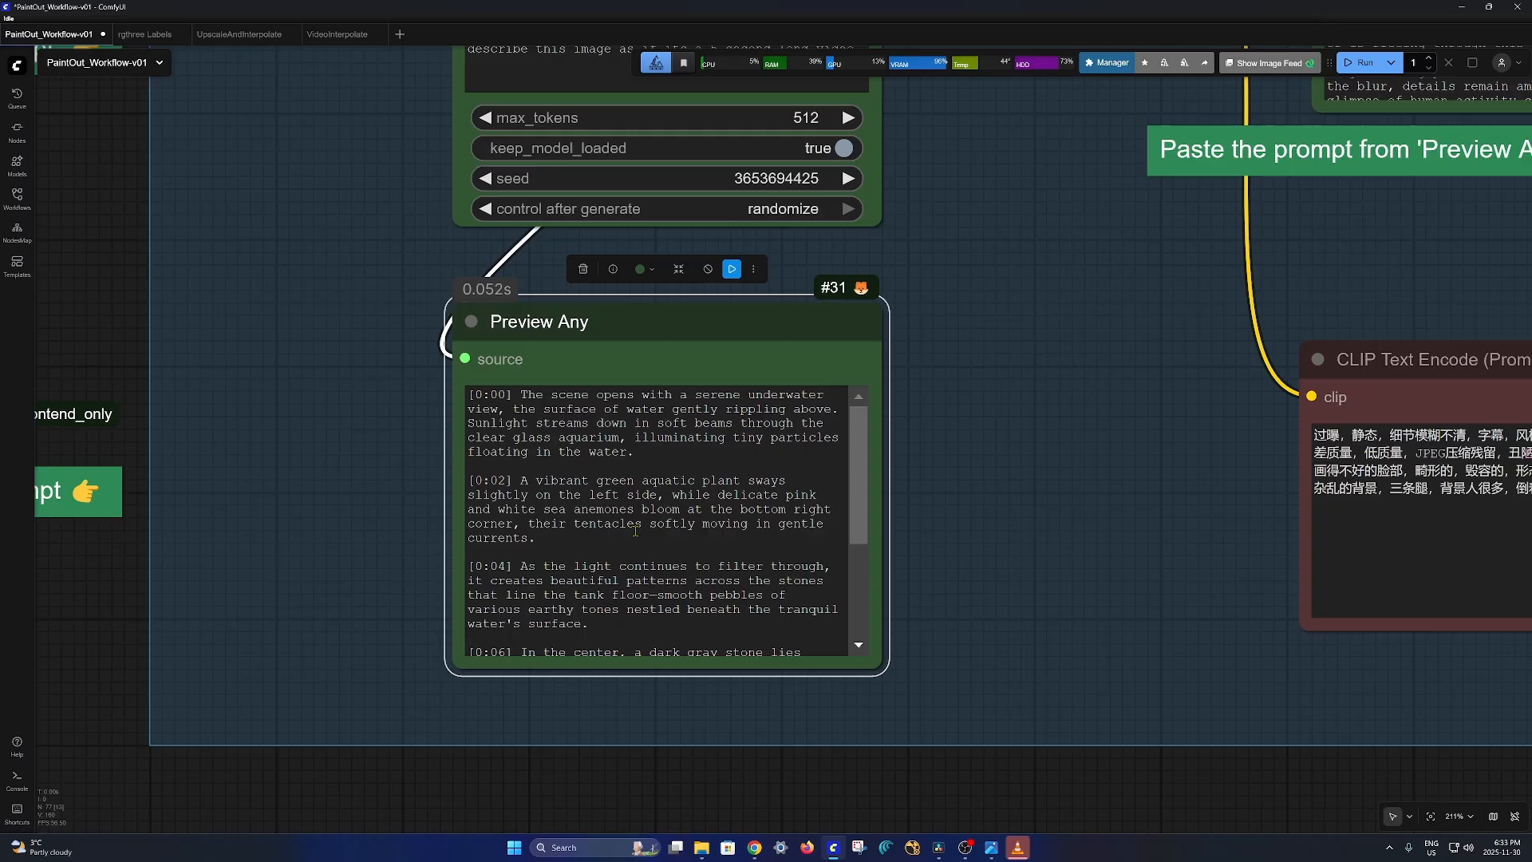
scroll("down", 3)
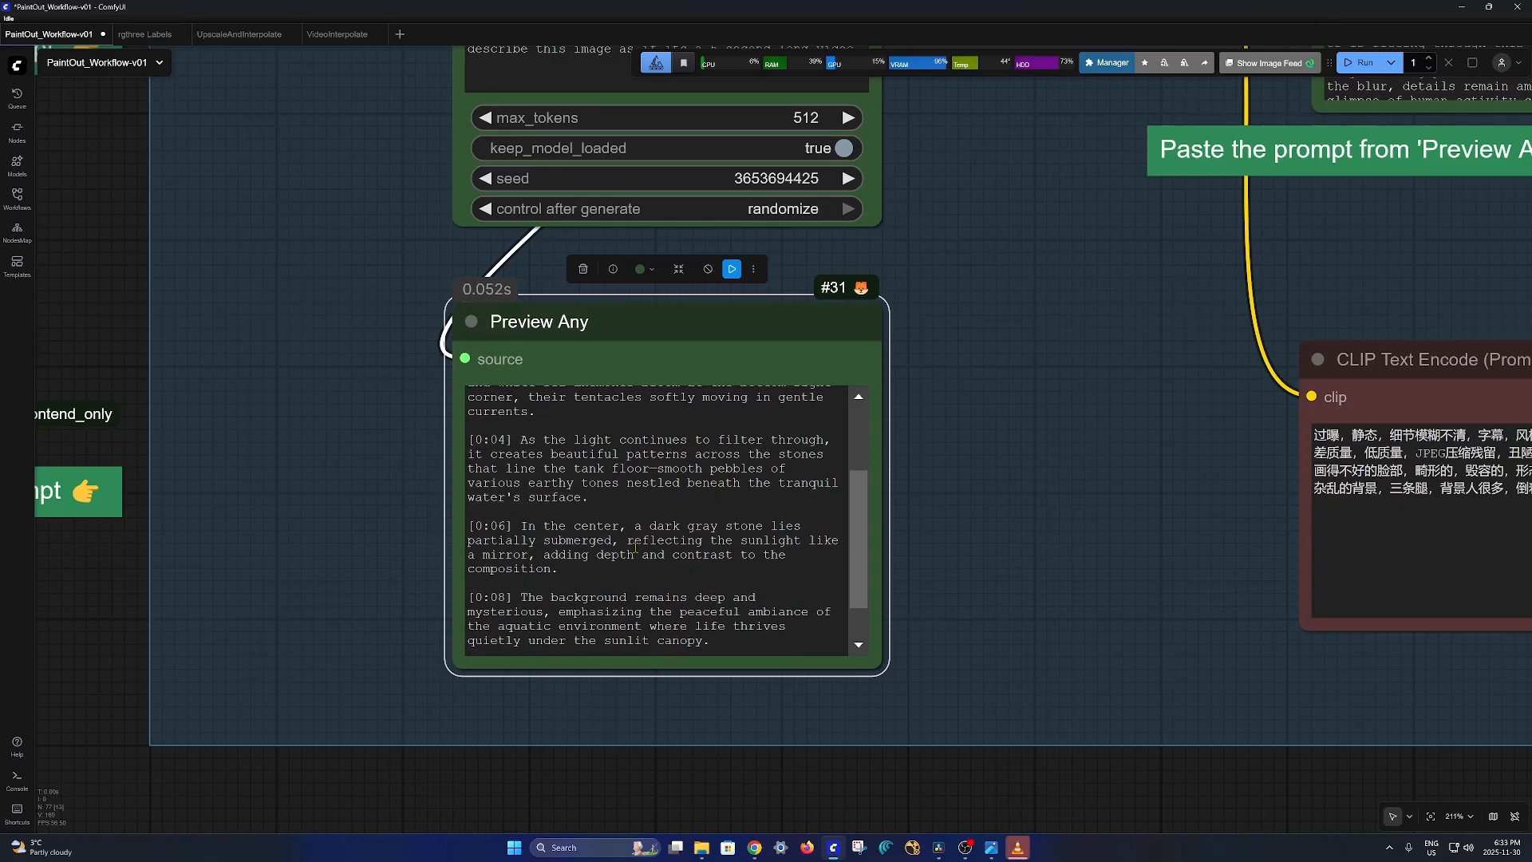
scroll("down", 3)
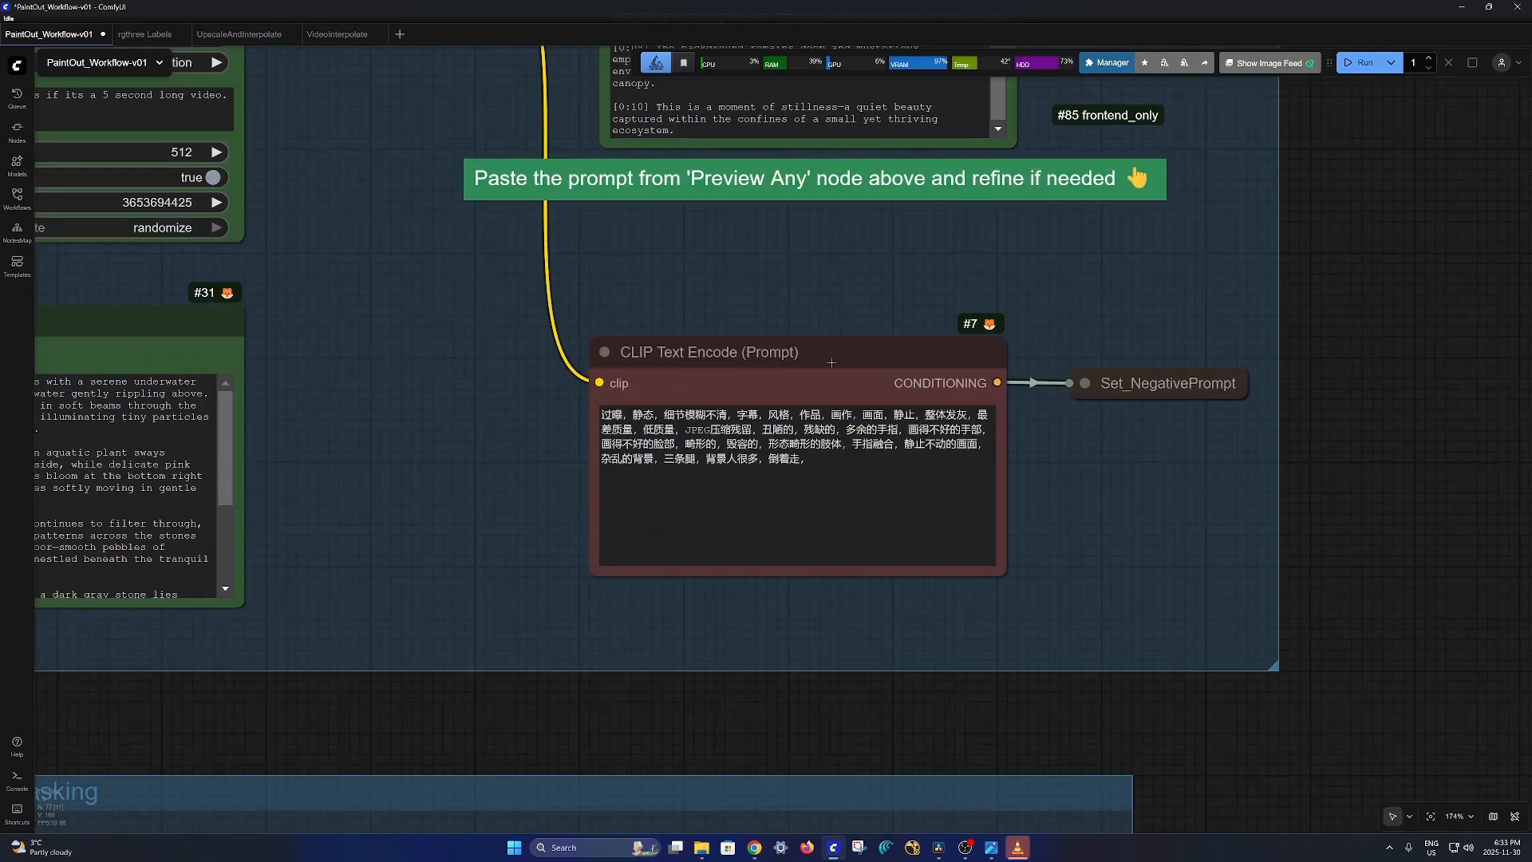
scroll("down", 3)
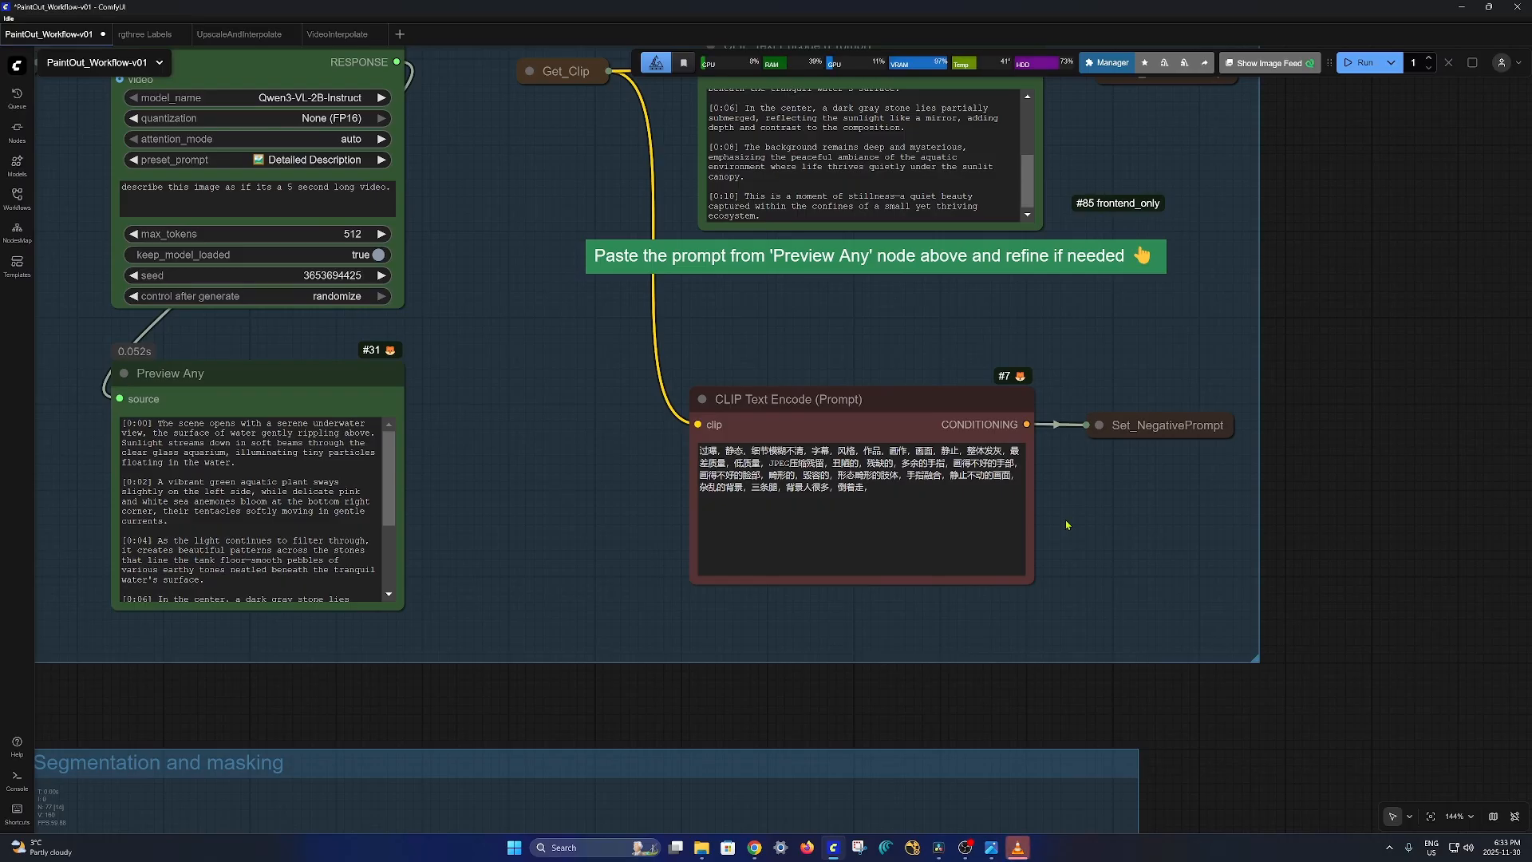
mouse_move(1006, 523)
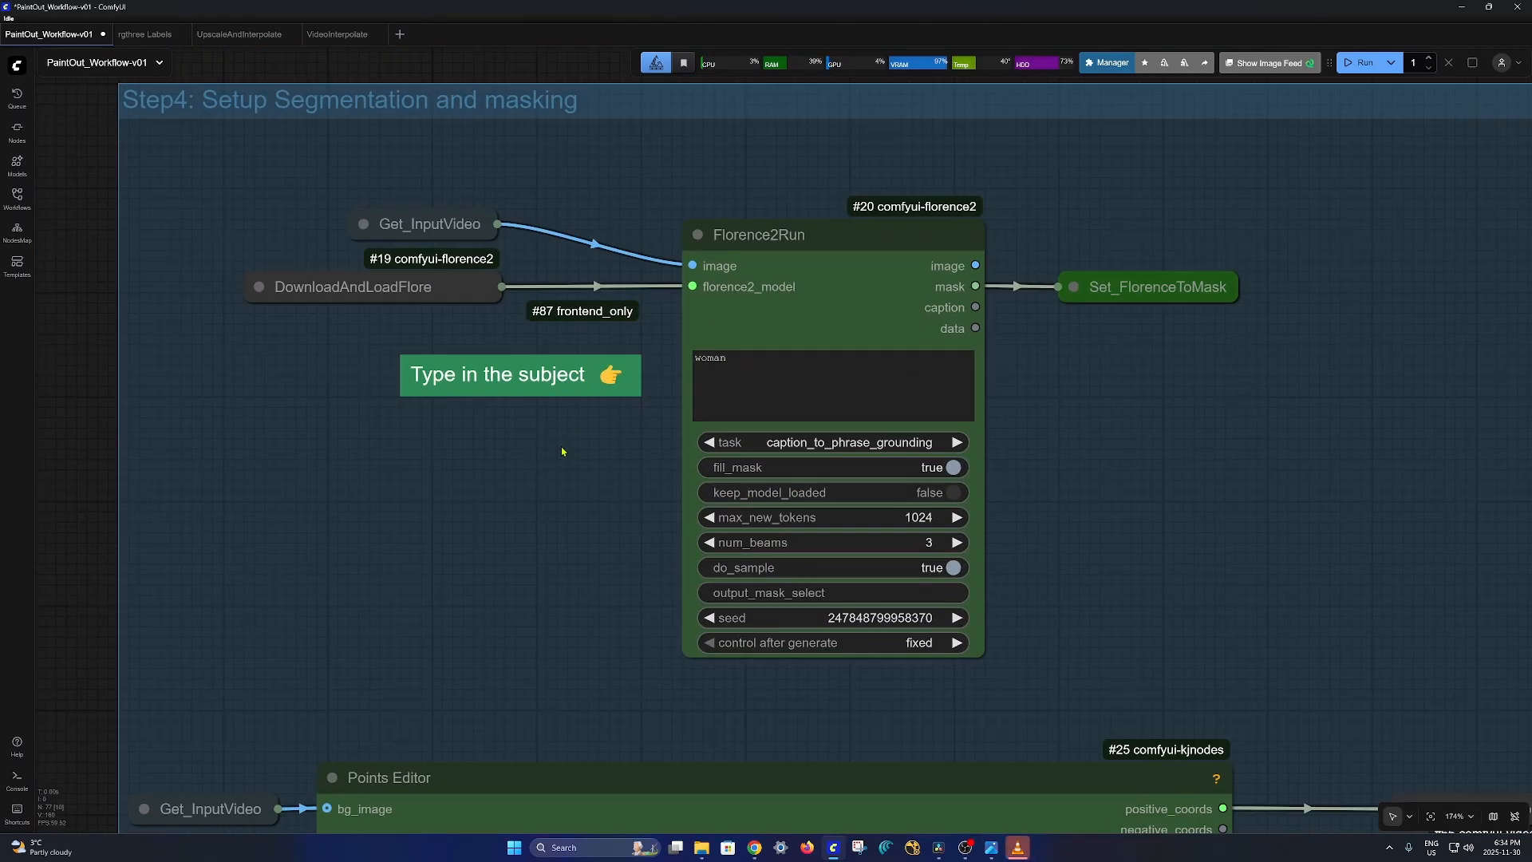
- Retype the Florence2Run subject text from 'woman' to 'fish'
left_click(749, 361)
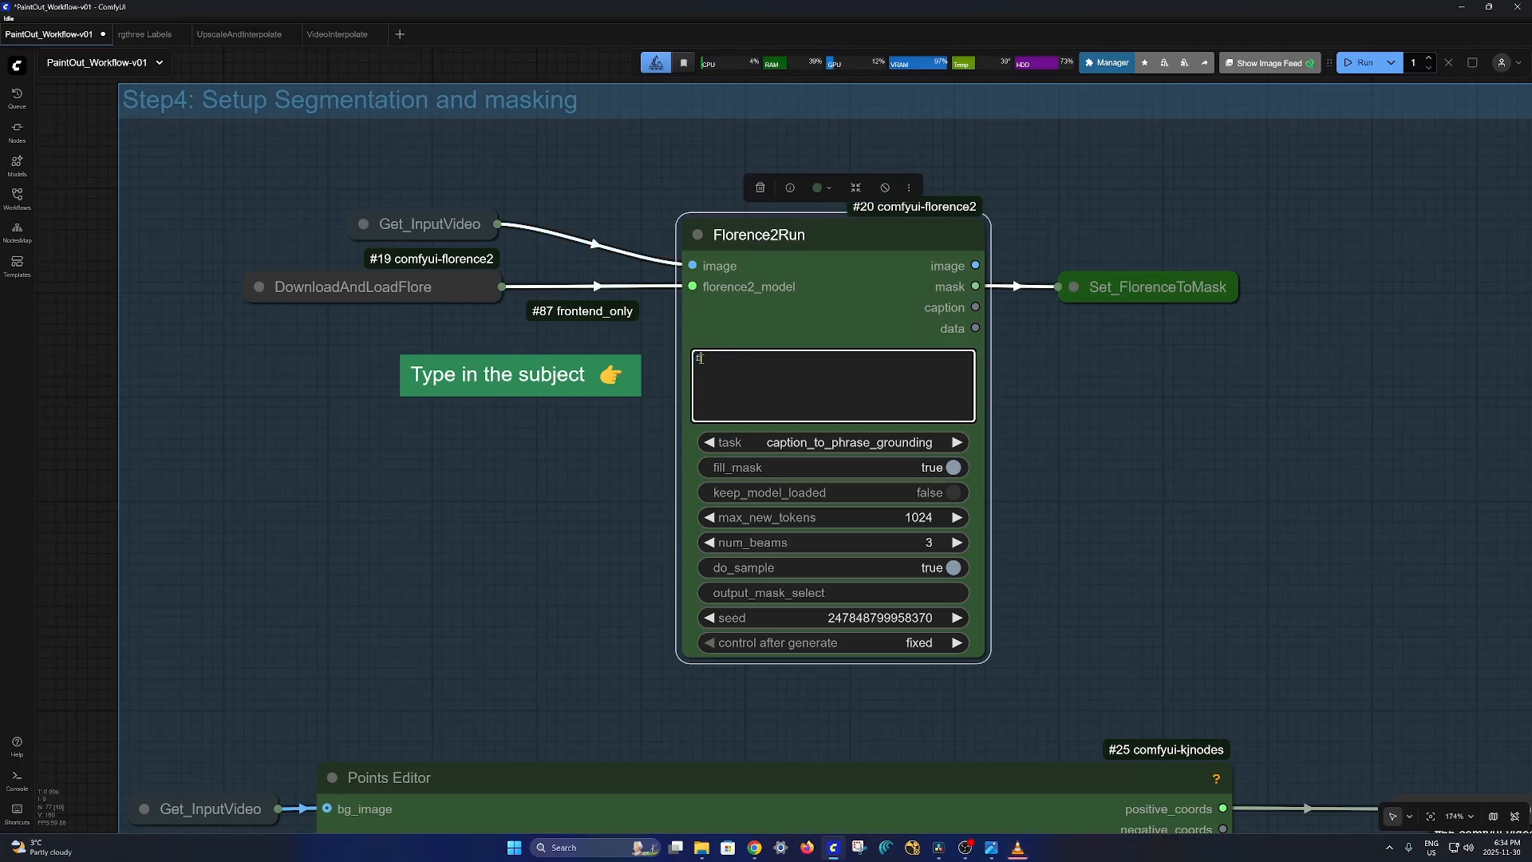
type("fish")
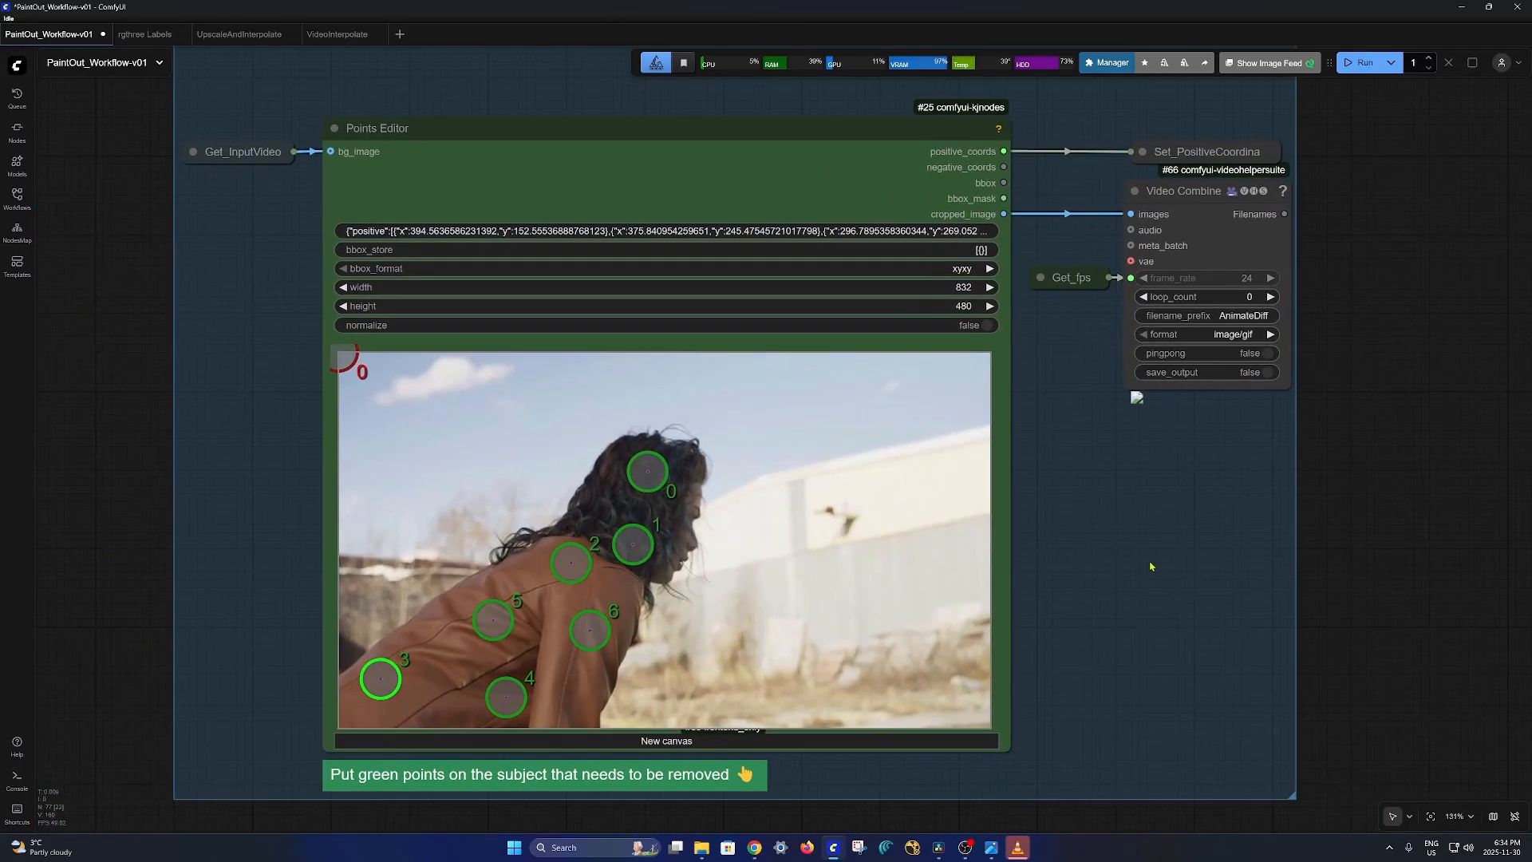
mouse_move(1127, 569)
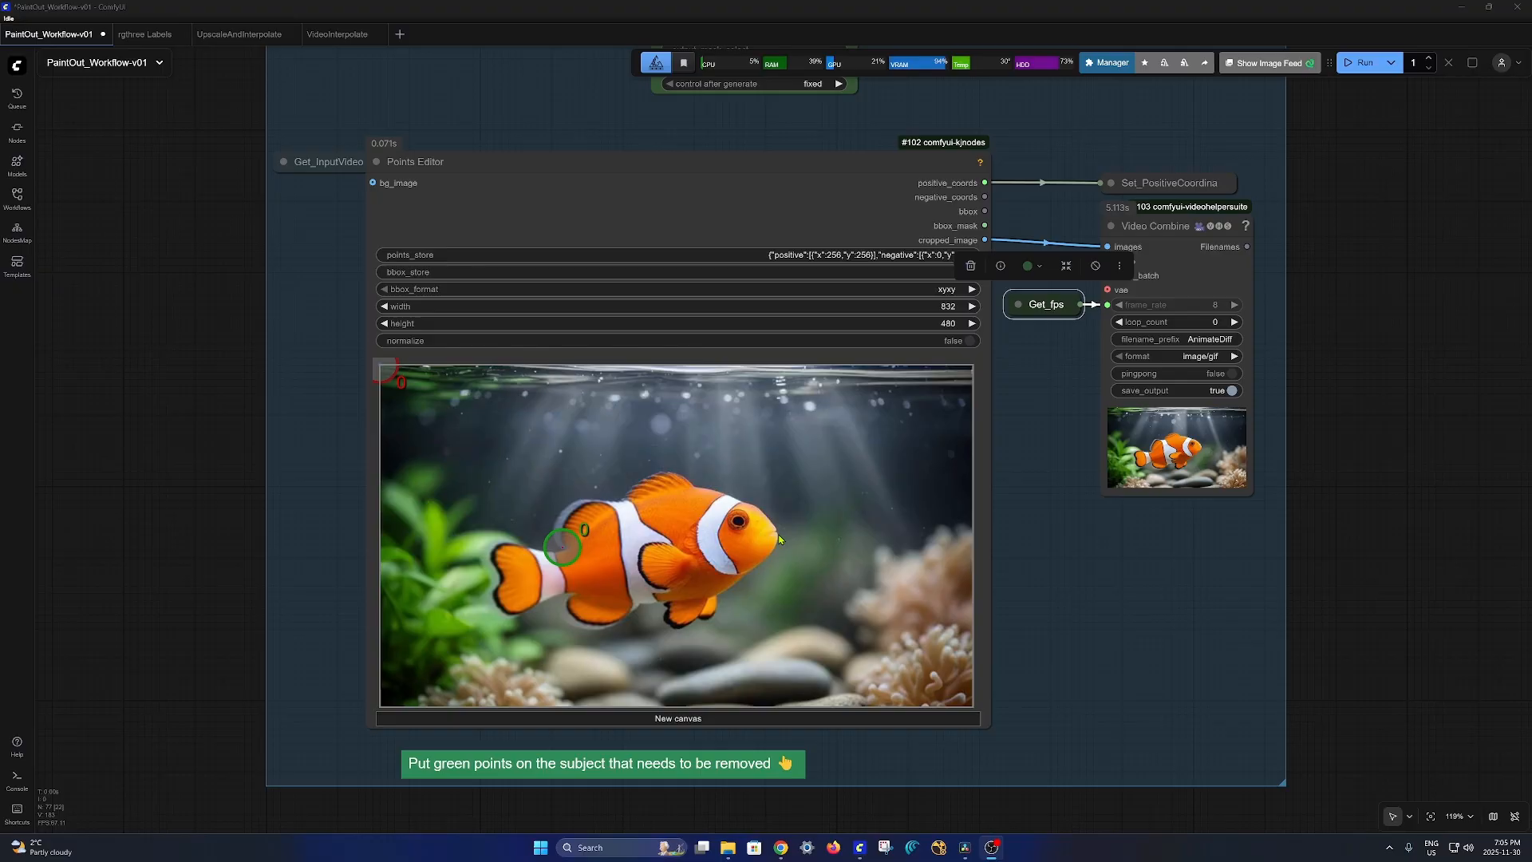
mouse_move(694, 531)
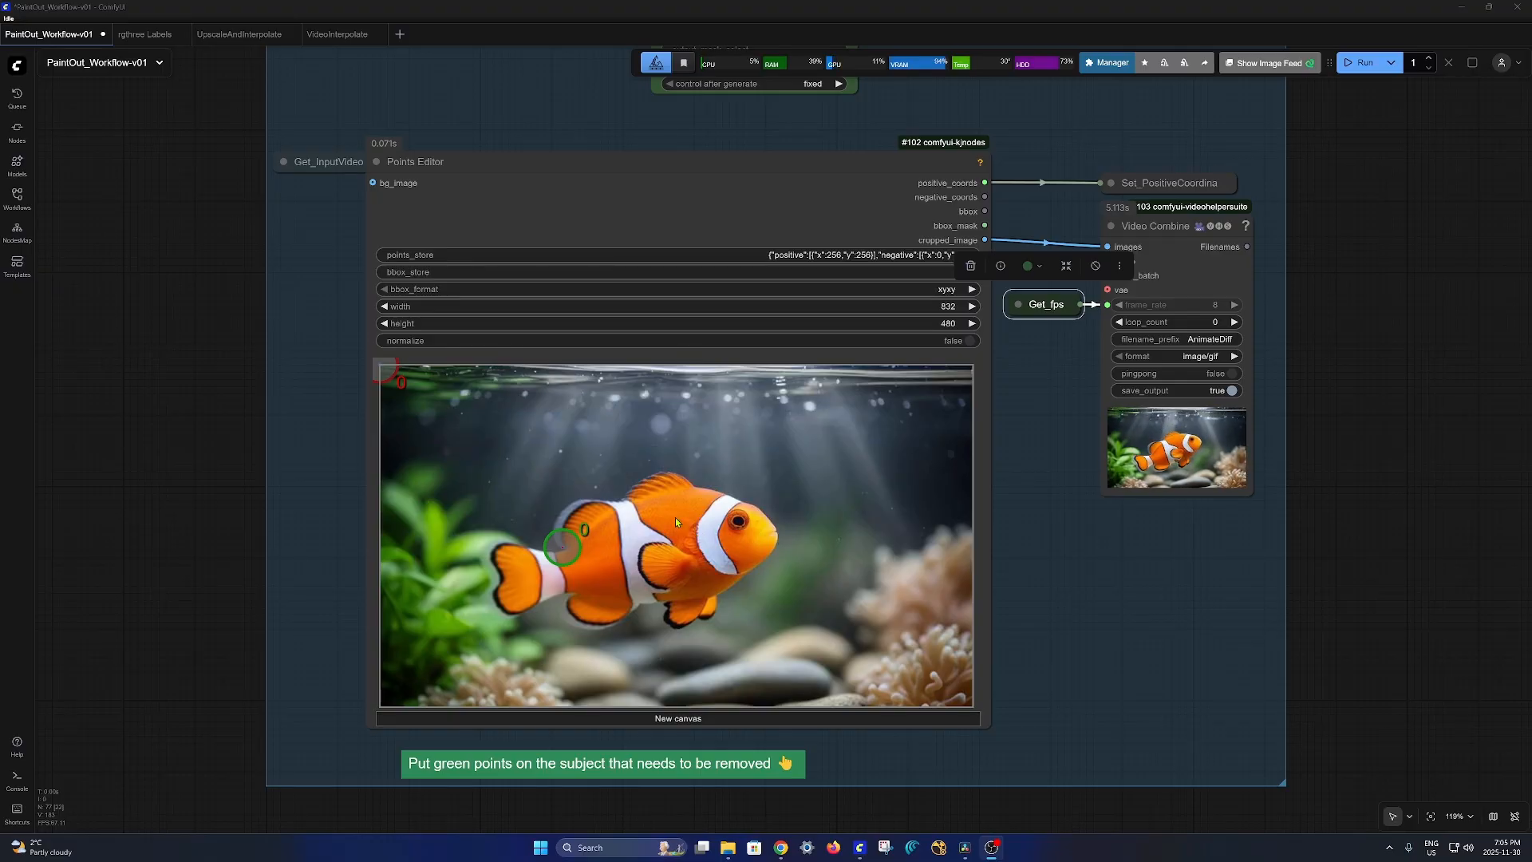
- Add positive points on the clownfish and negative points on the tank background
left_click(675, 515)
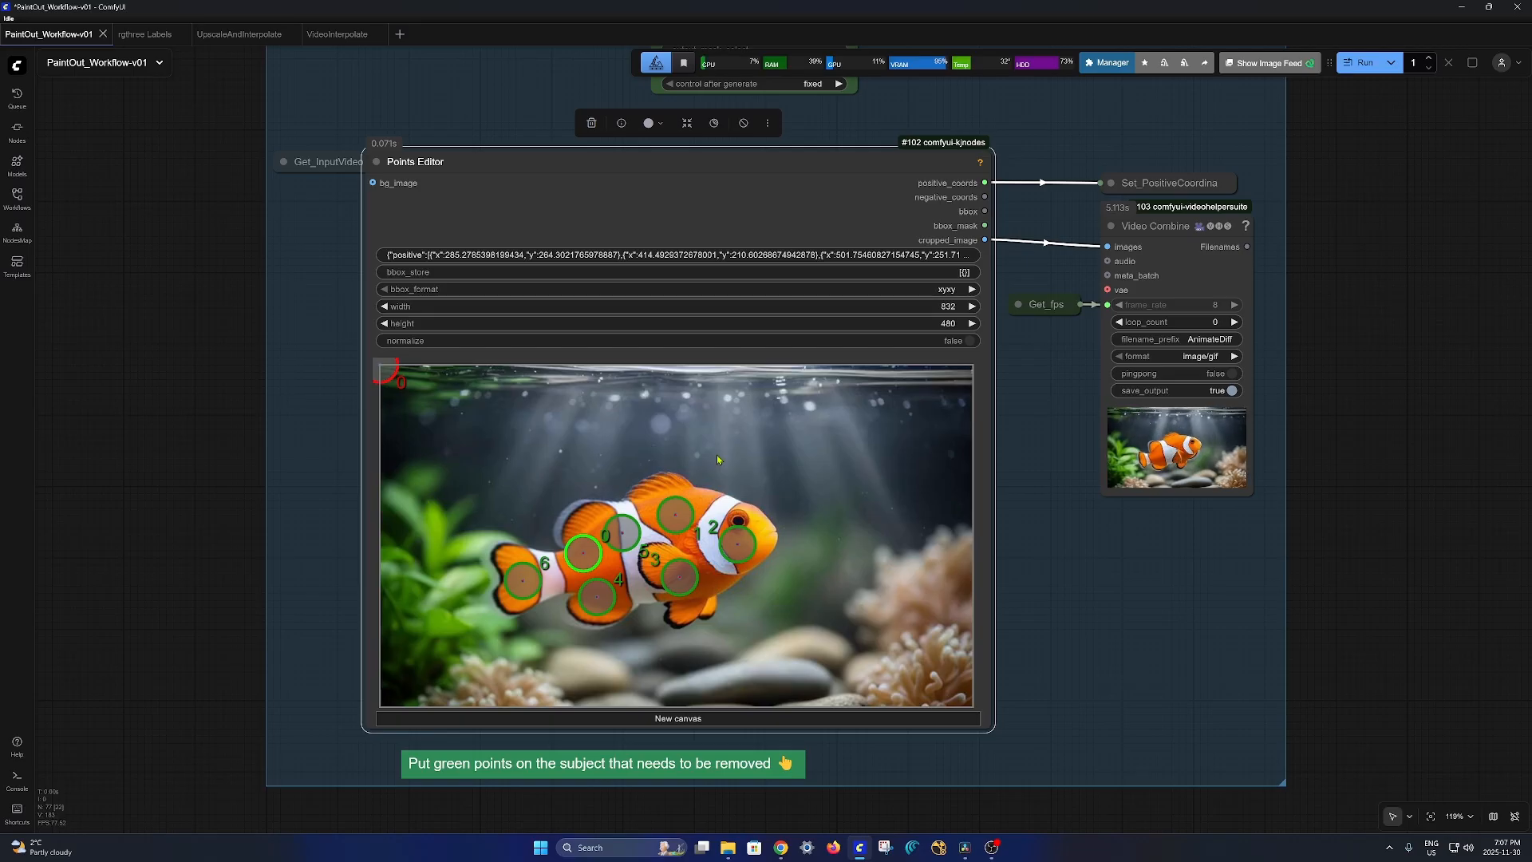
left_click(806, 426)
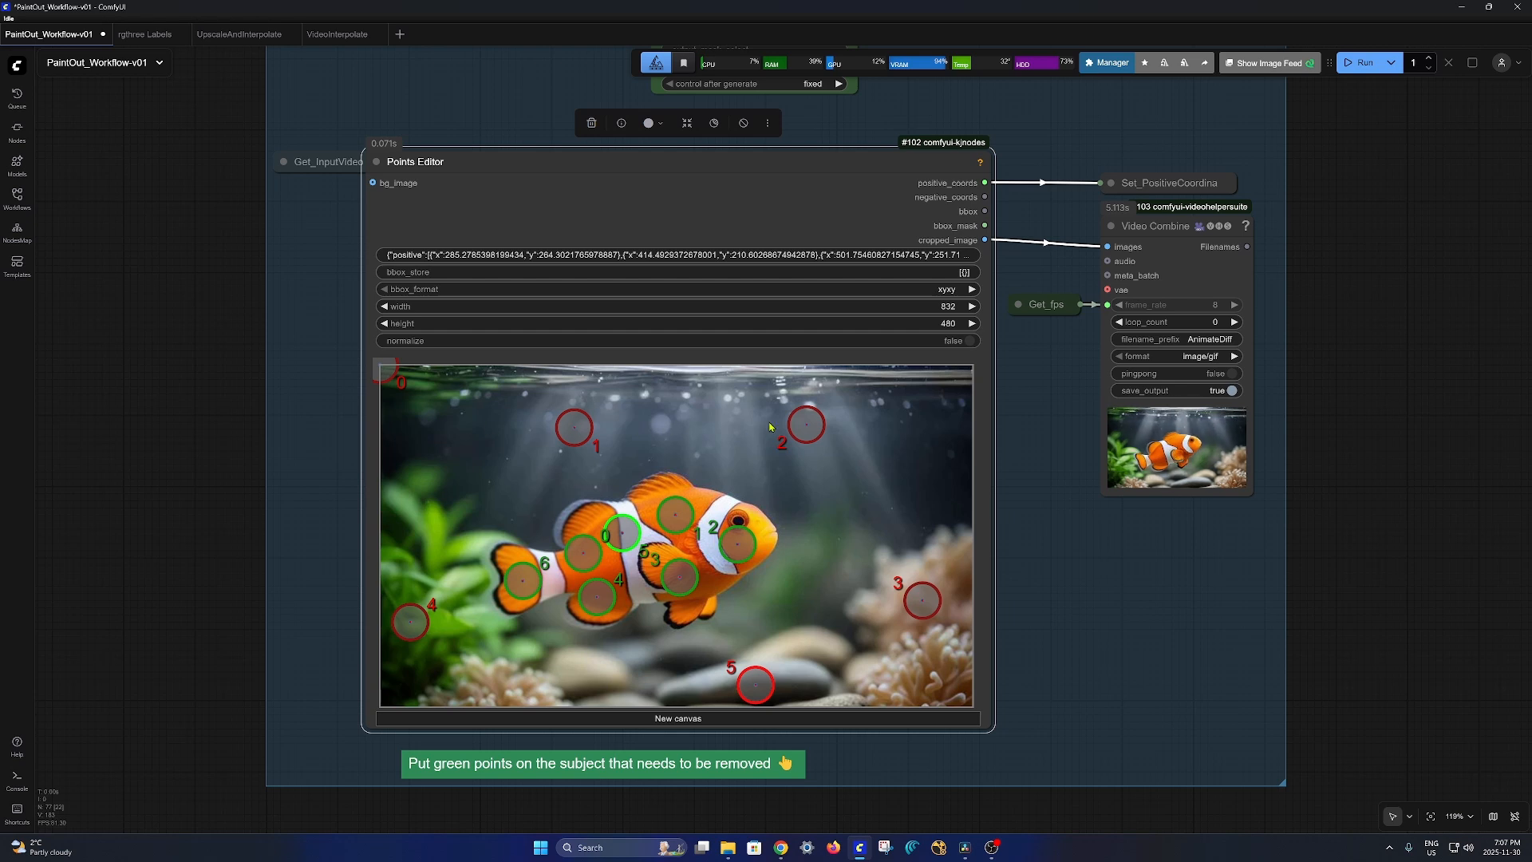
mouse_move(915, 552)
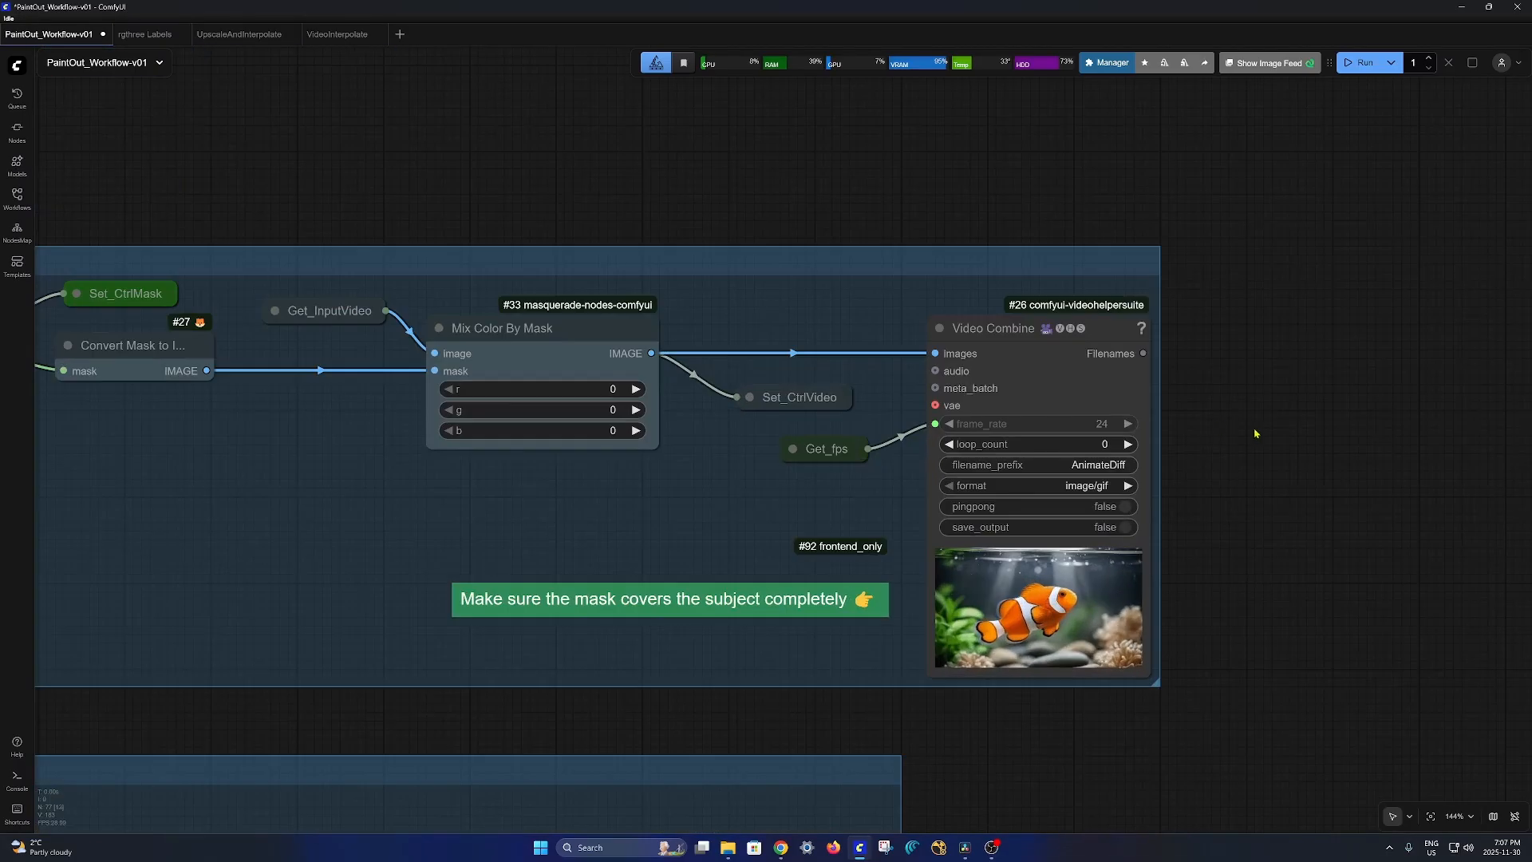
- Run the Video Combine node after Mix Color By Mask to render the black-masked preview
left_click(1036, 328)
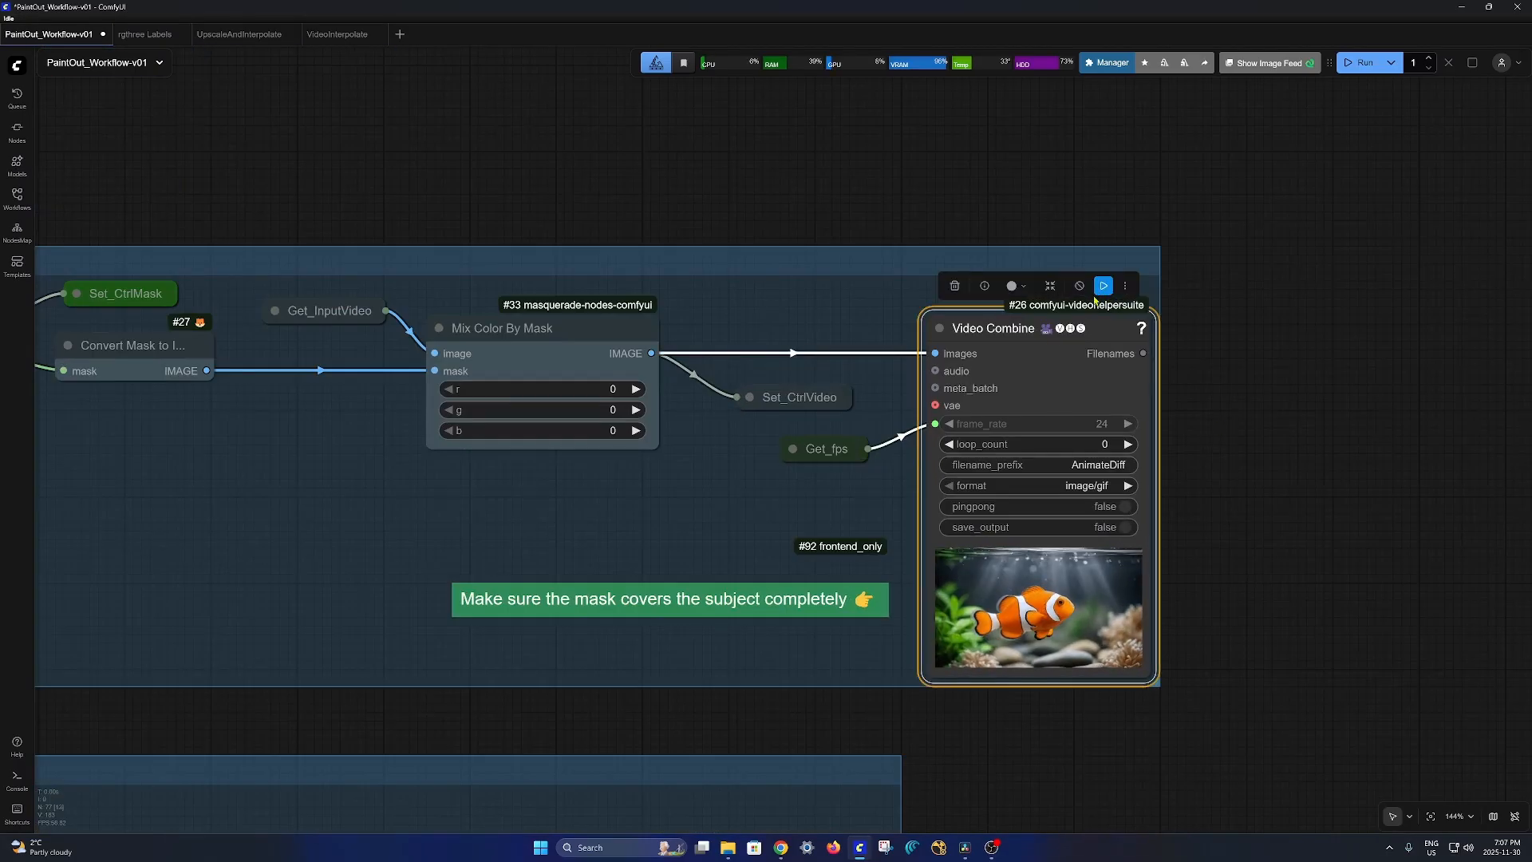
left_click(1366, 63)
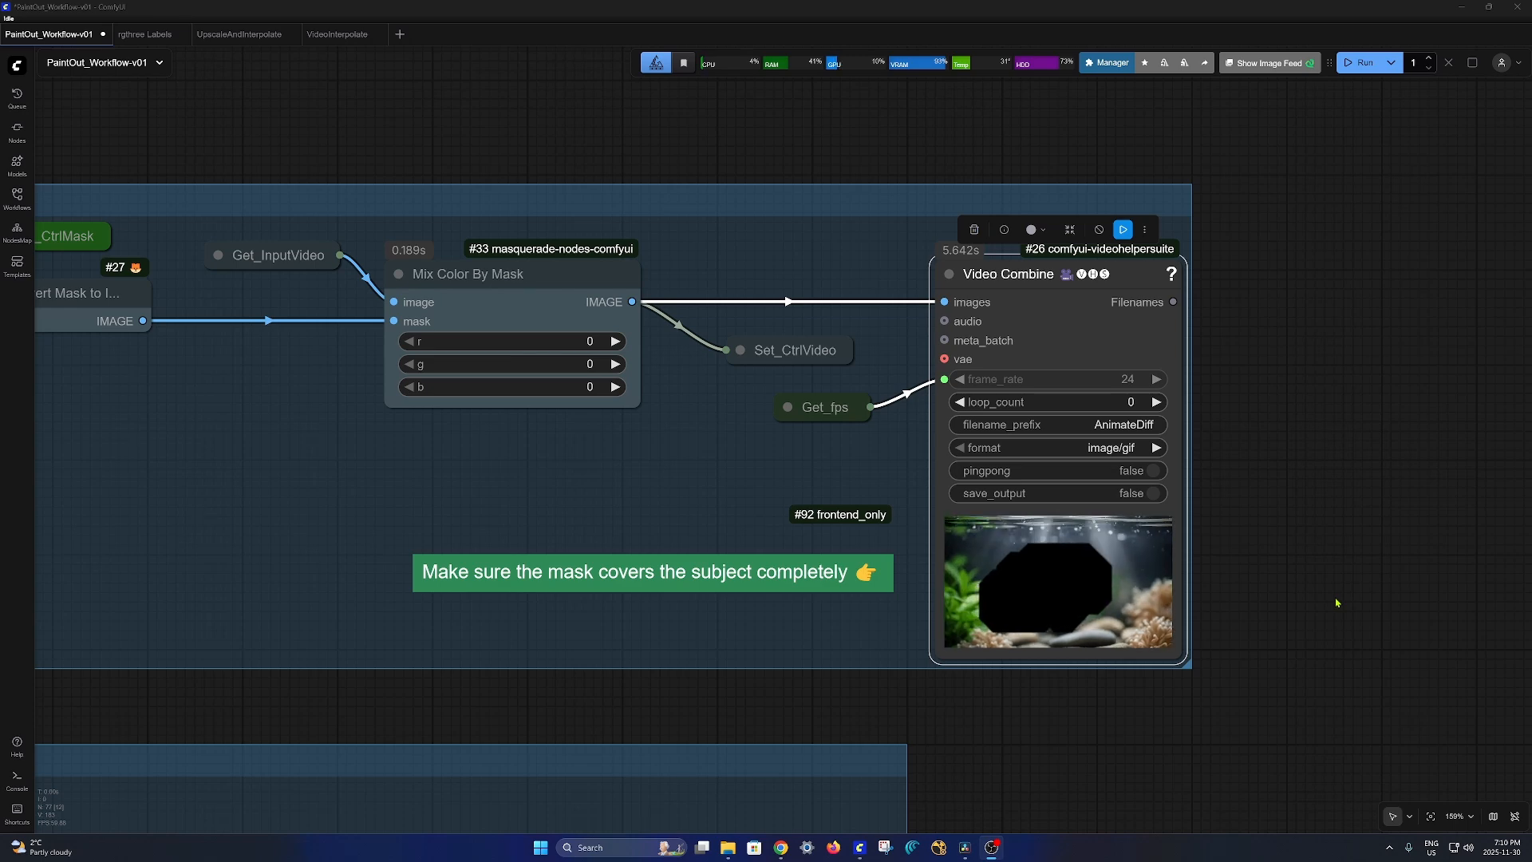
scroll("down", 3)
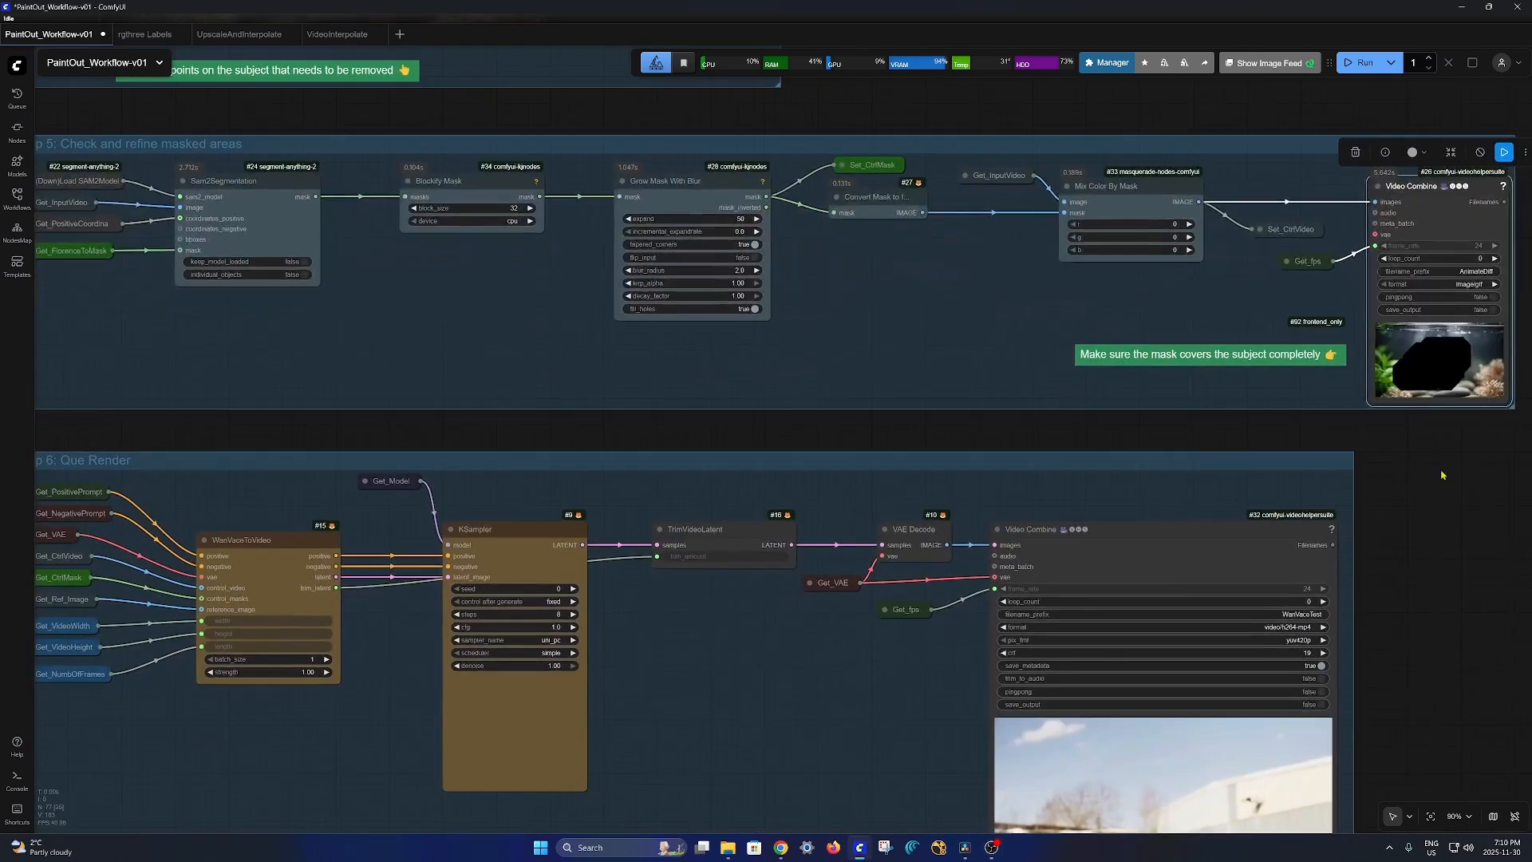